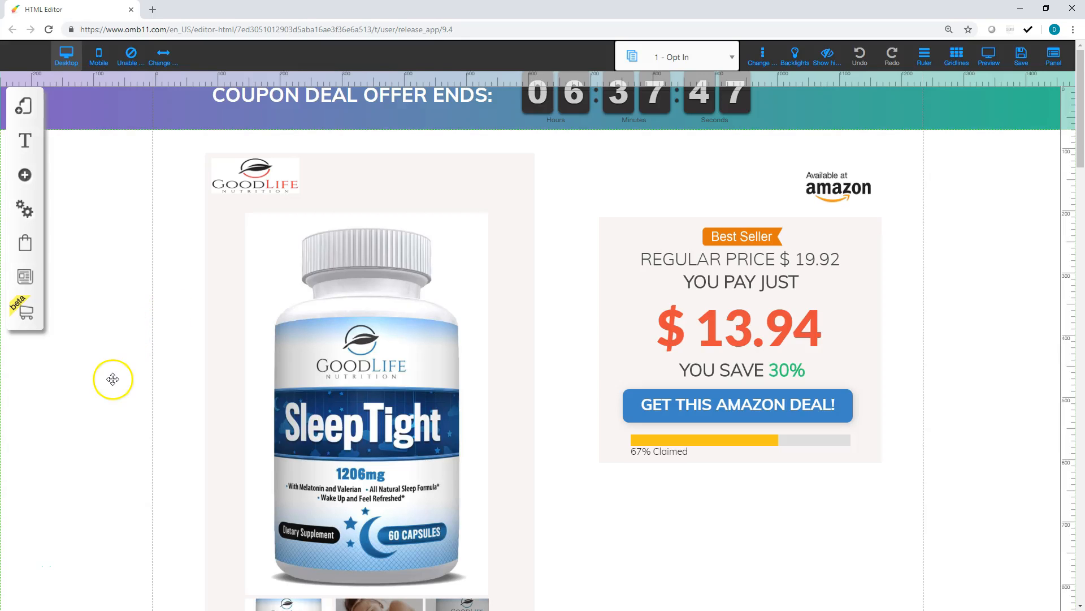
pyautogui.moveTo(538, 151)
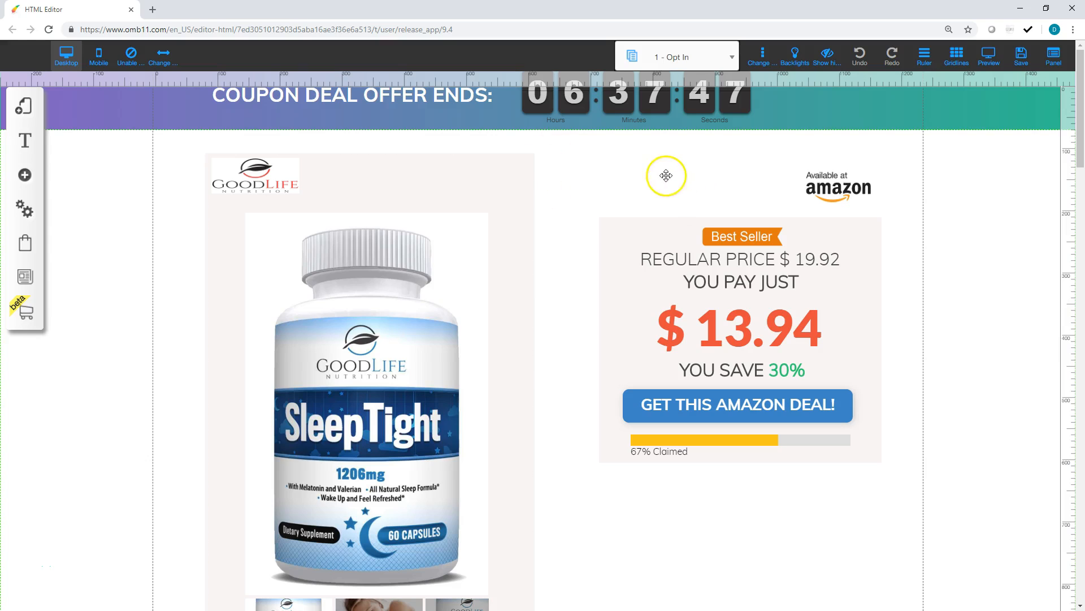
pyautogui.moveTo(24, 209)
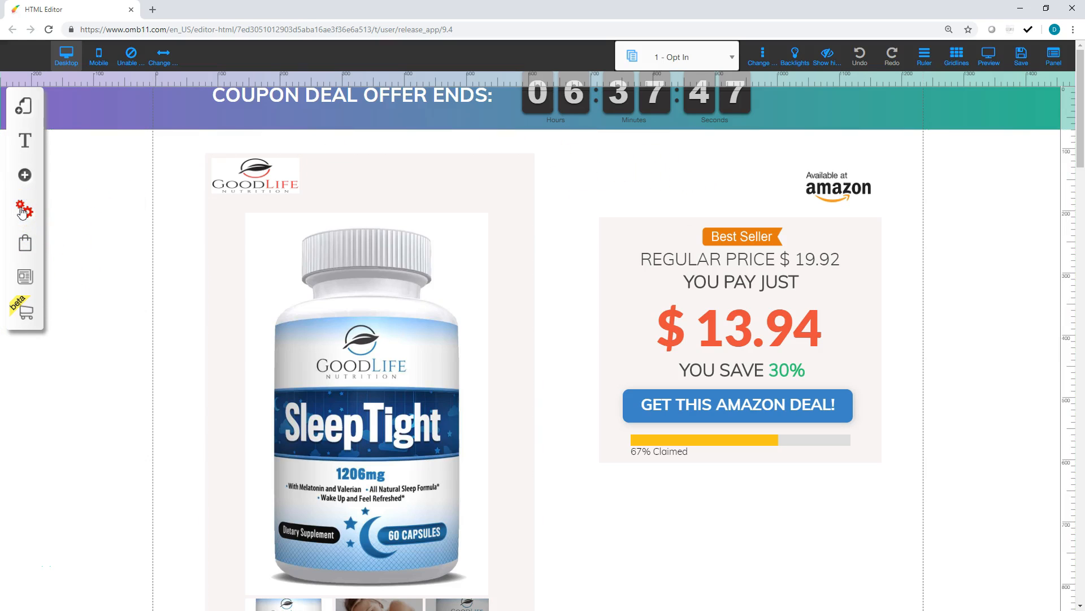
# - Show the coupons configuration listing the active coupon lists testing and 500 8-11
pyautogui.click(24, 210)
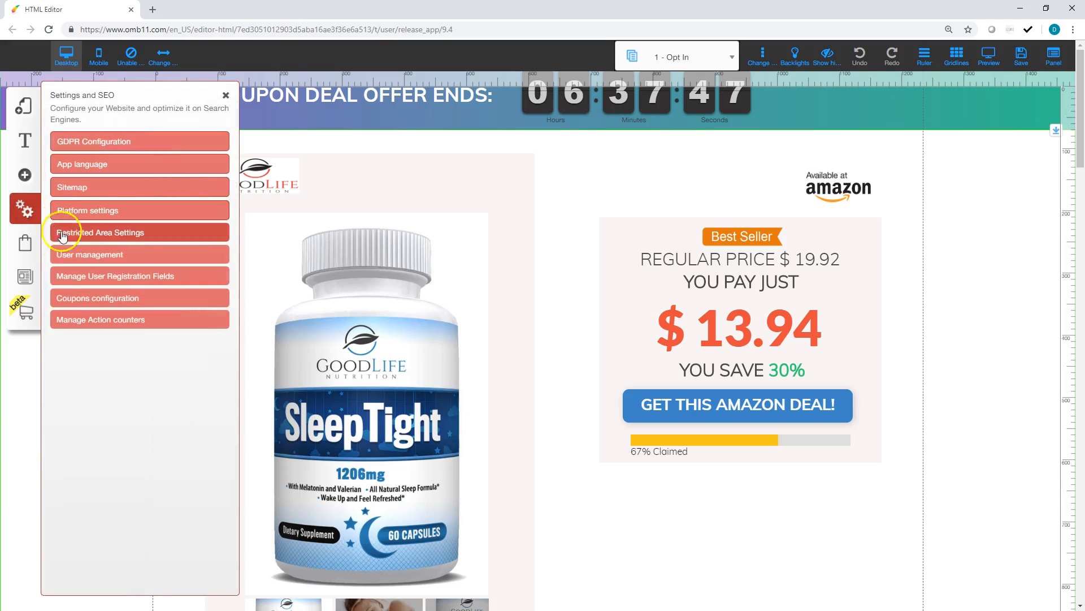
pyautogui.click(97, 299)
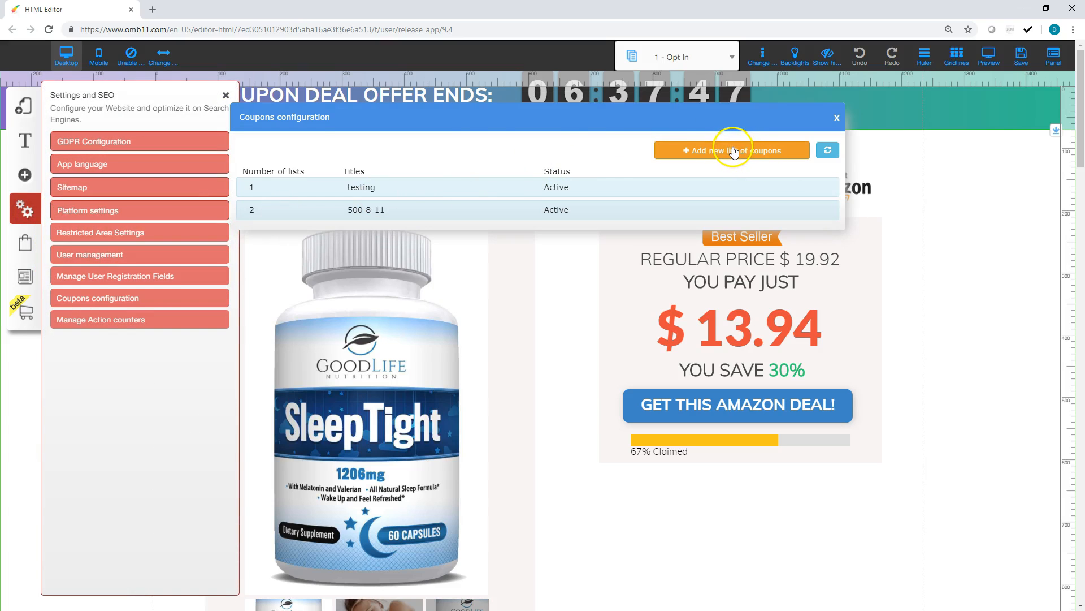
pyautogui.moveTo(714, 161)
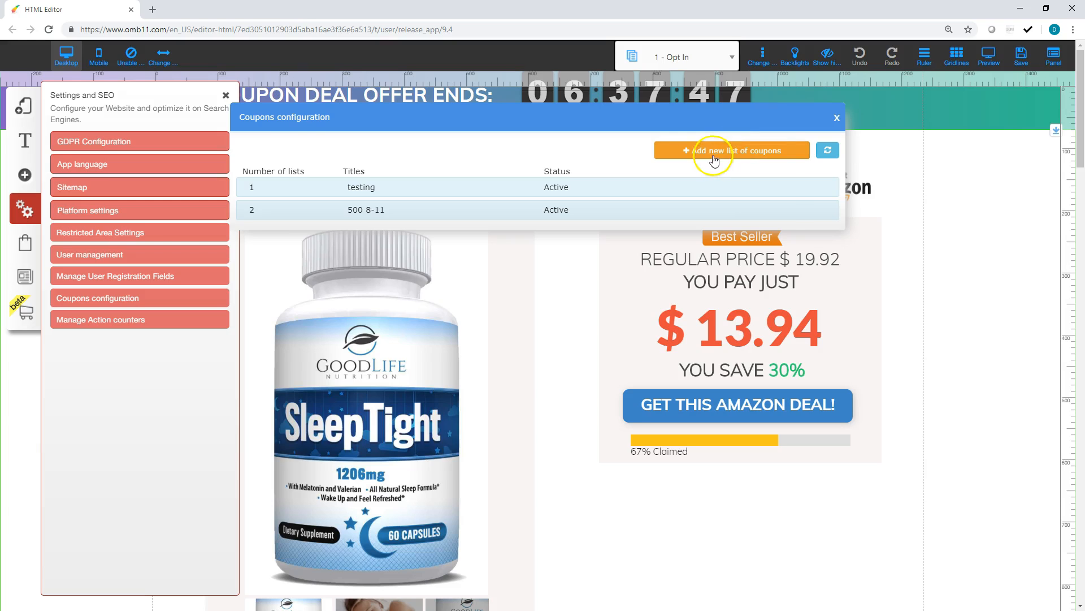
# - Create a new coupon list titled 'testing' with coupons sdfwserewrew-er, sfdse, sdfsa, then save and confirm it
pyautogui.click(714, 150)
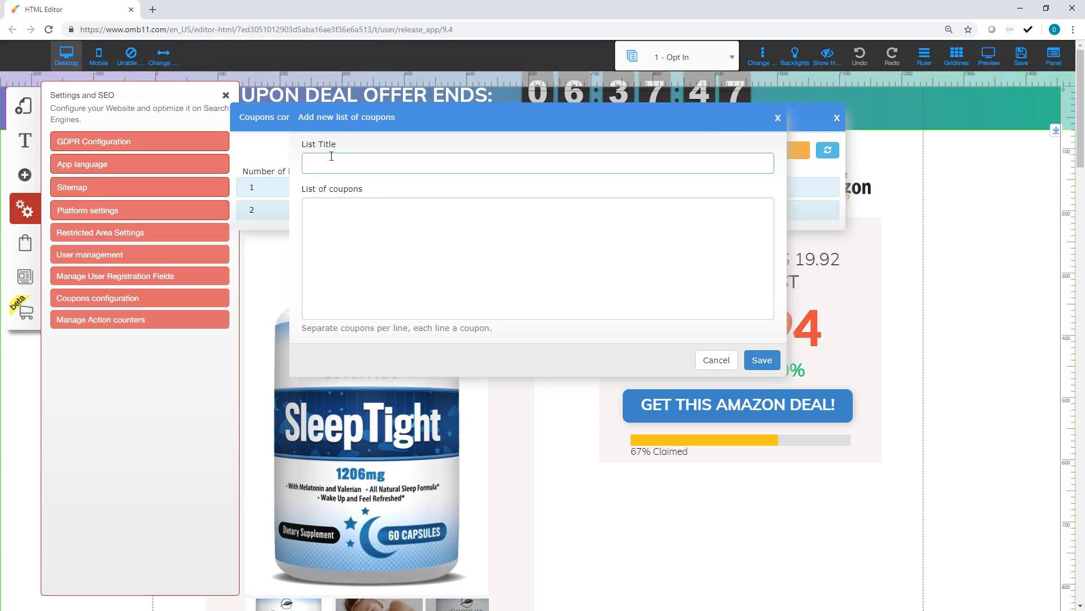
pyautogui.write('testing')
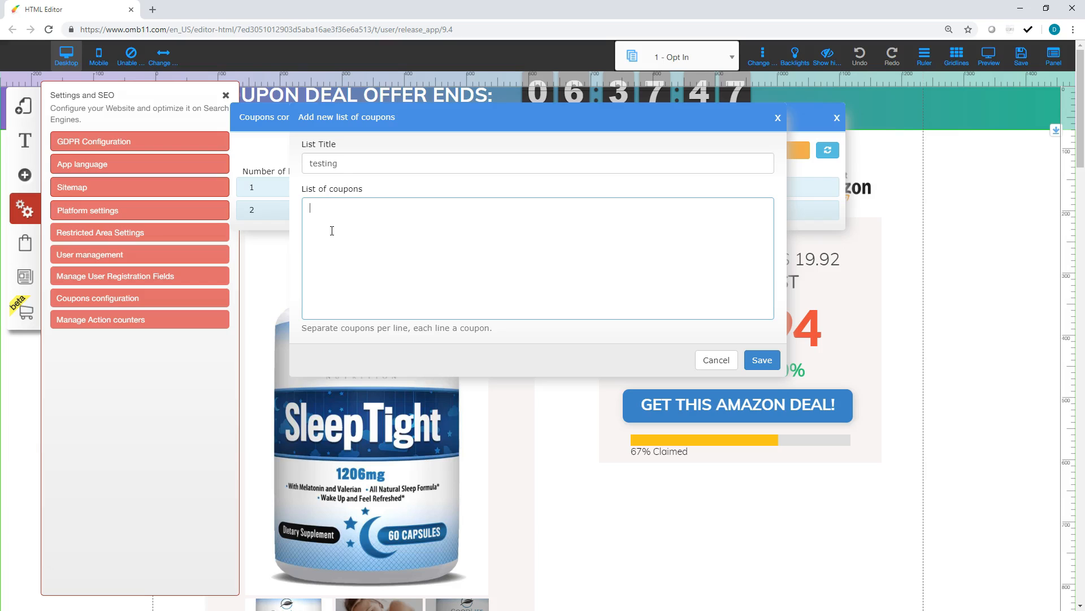
pyautogui.write('sdfwserewrew-erwer')
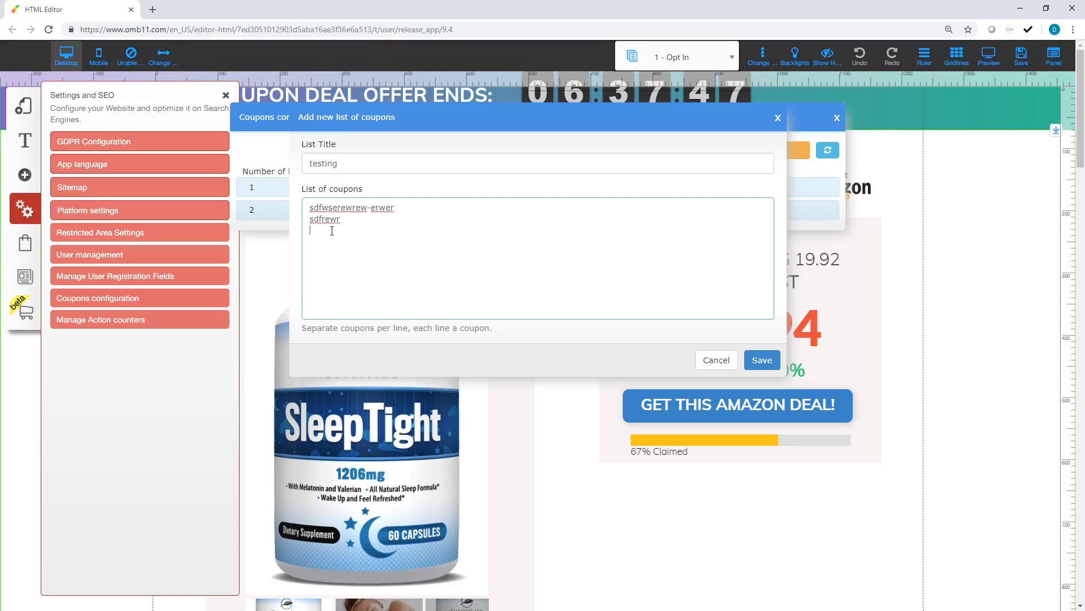
pyautogui.write('sfdseffjh')
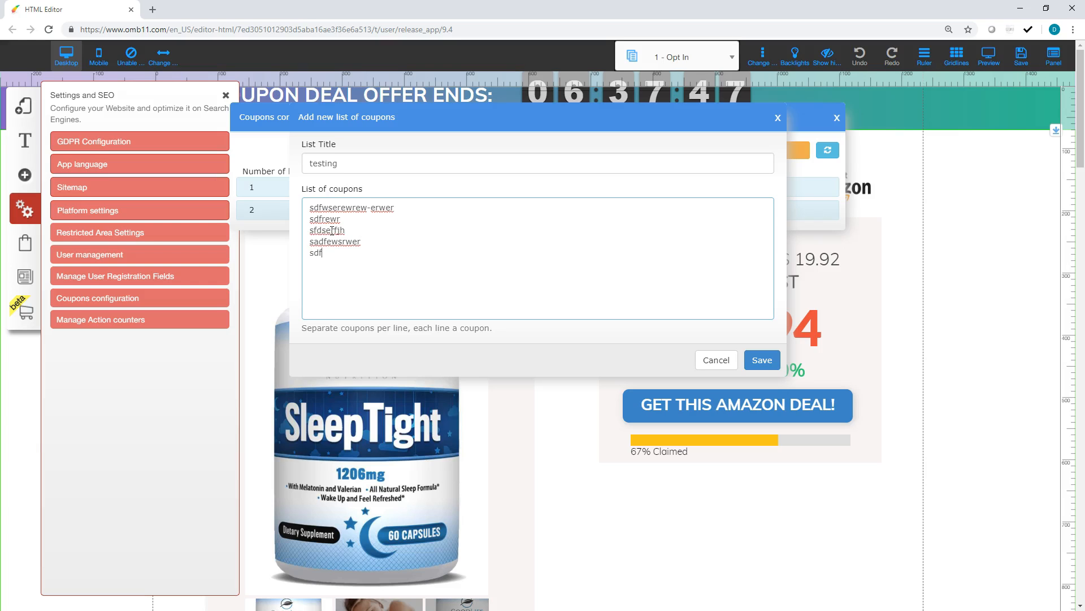
pyautogui.write('sdfsa')
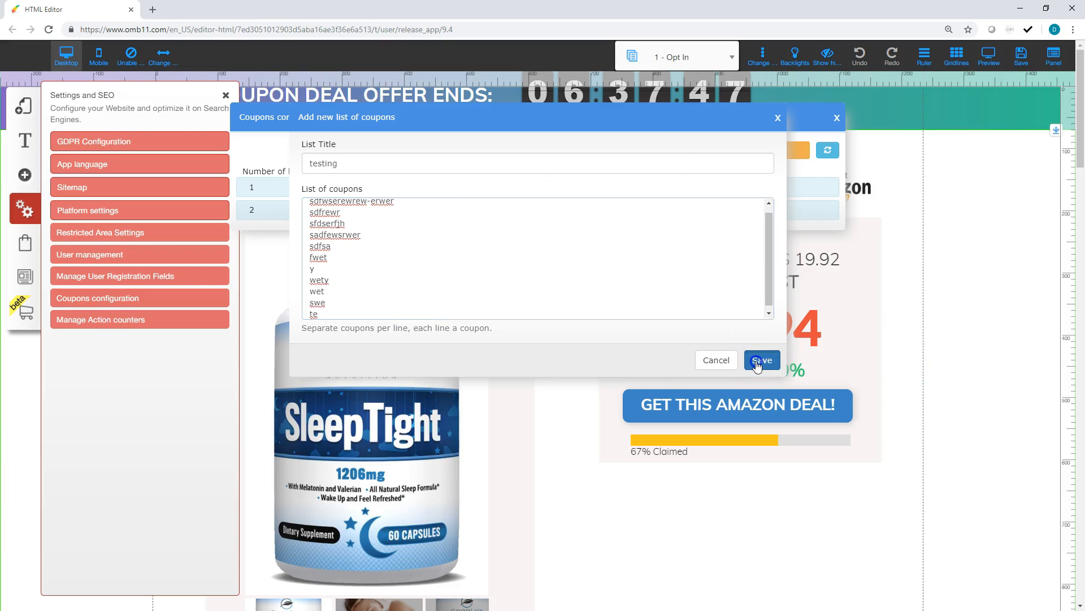
pyautogui.click(762, 360)
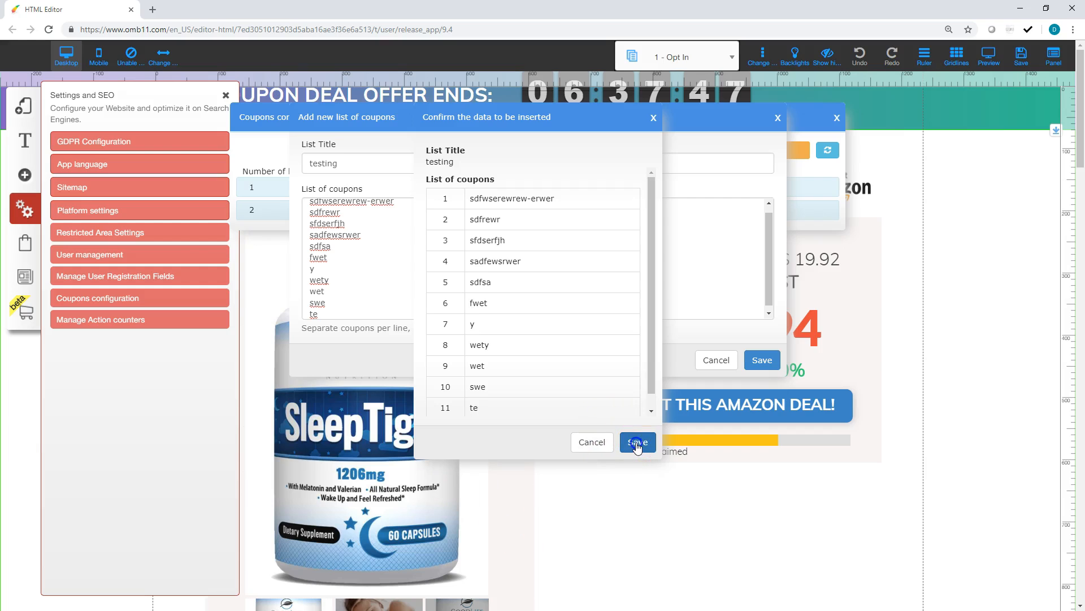
pyautogui.click(638, 441)
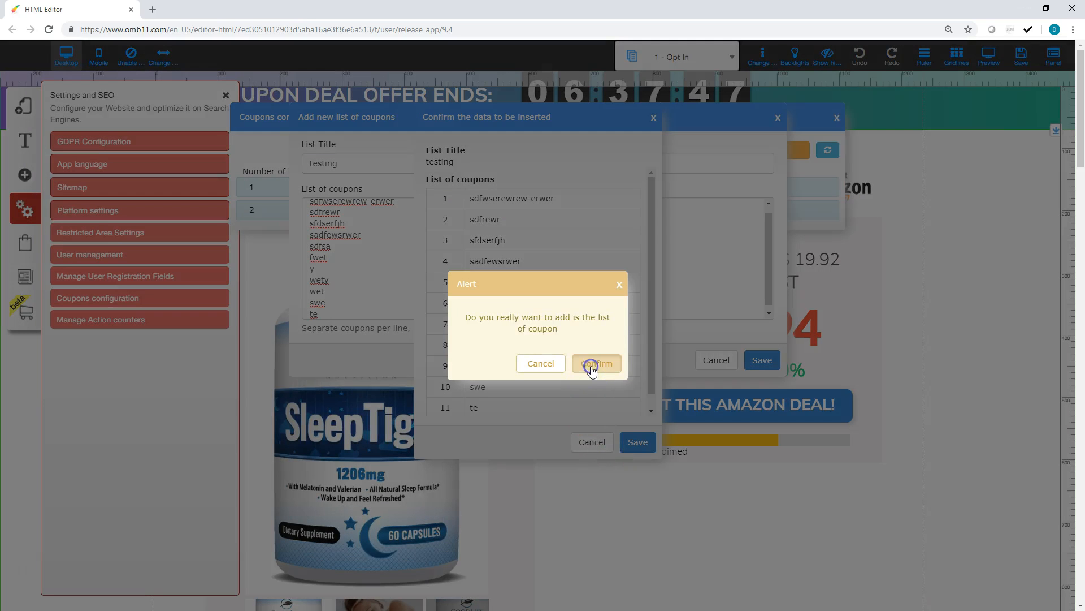
pyautogui.click(597, 364)
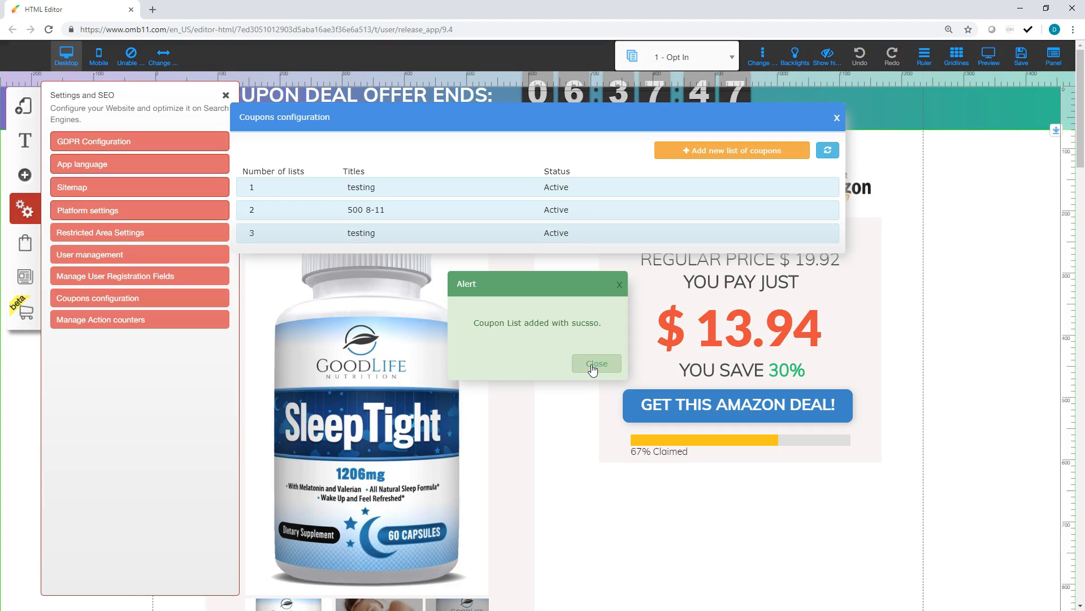
# - Rename the first coupon list to testing1, confirm the change, and close the coupons configuration
pyautogui.click(597, 364)
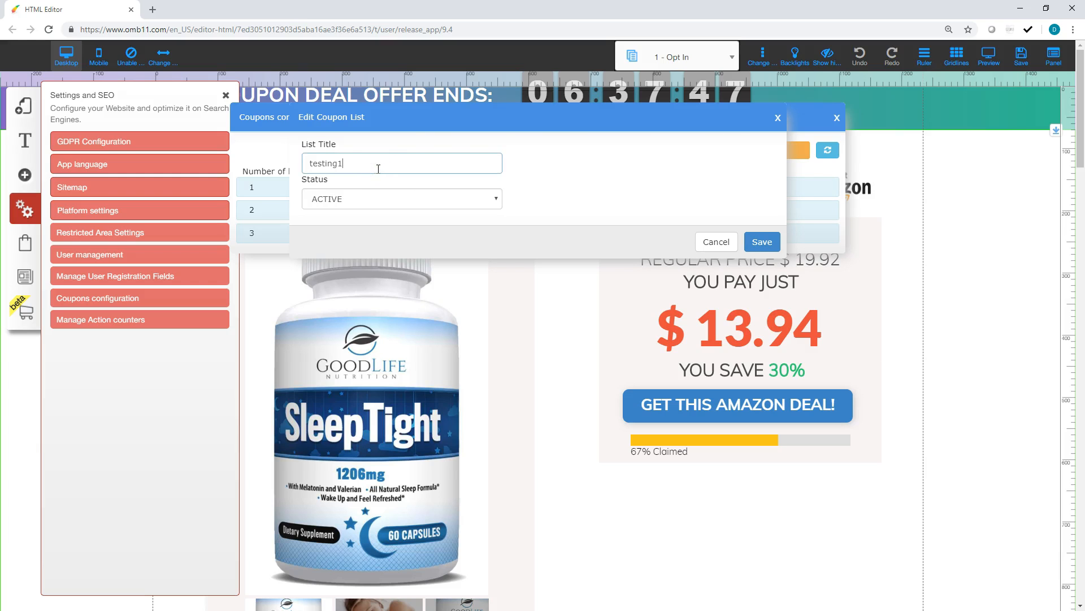
pyautogui.click(762, 241)
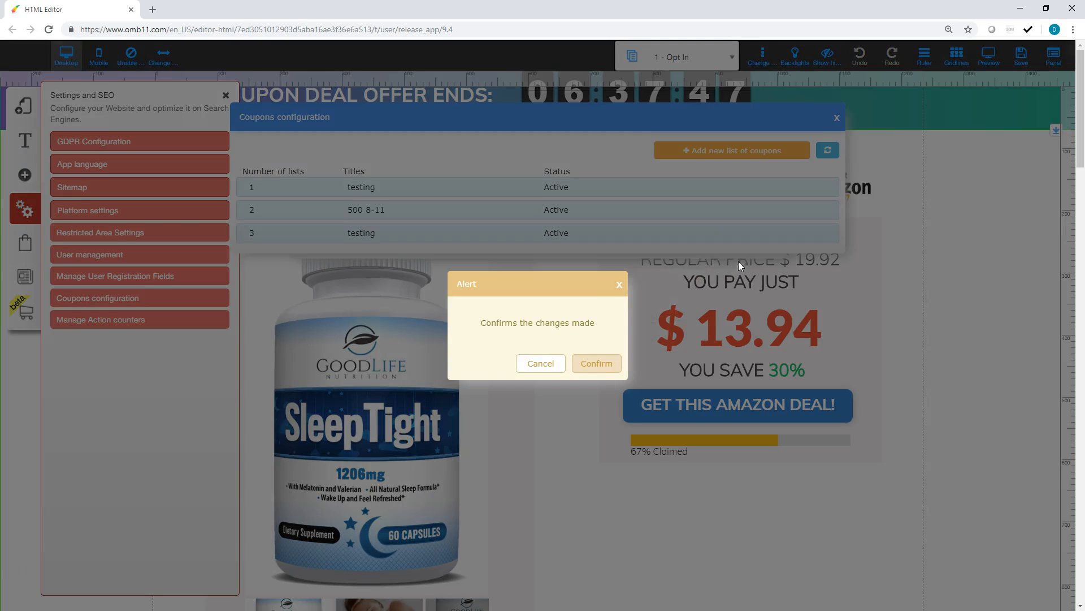
pyautogui.click(597, 362)
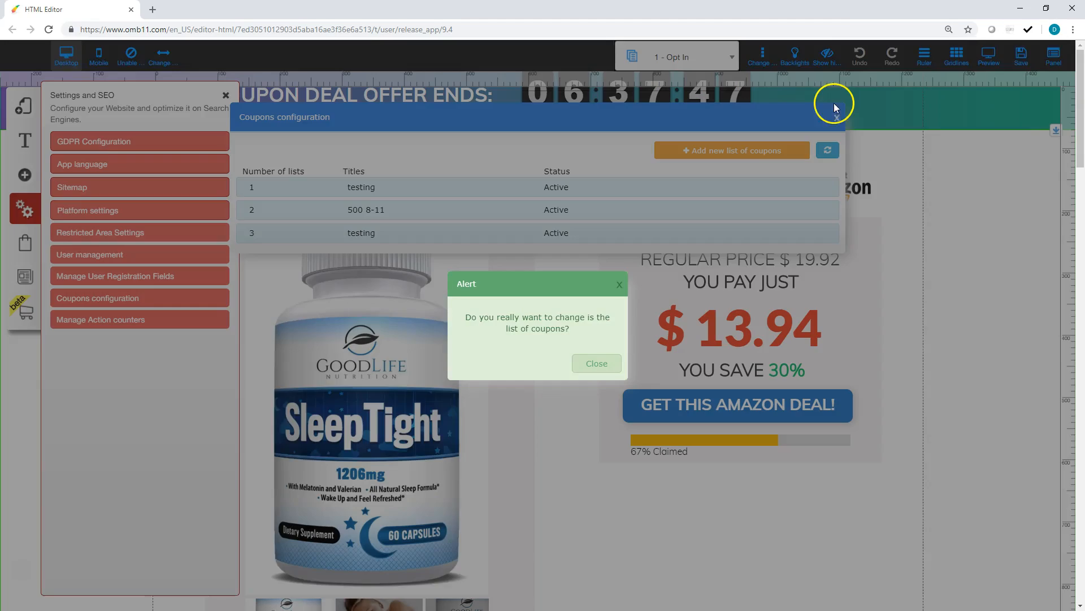
pyautogui.click(597, 363)
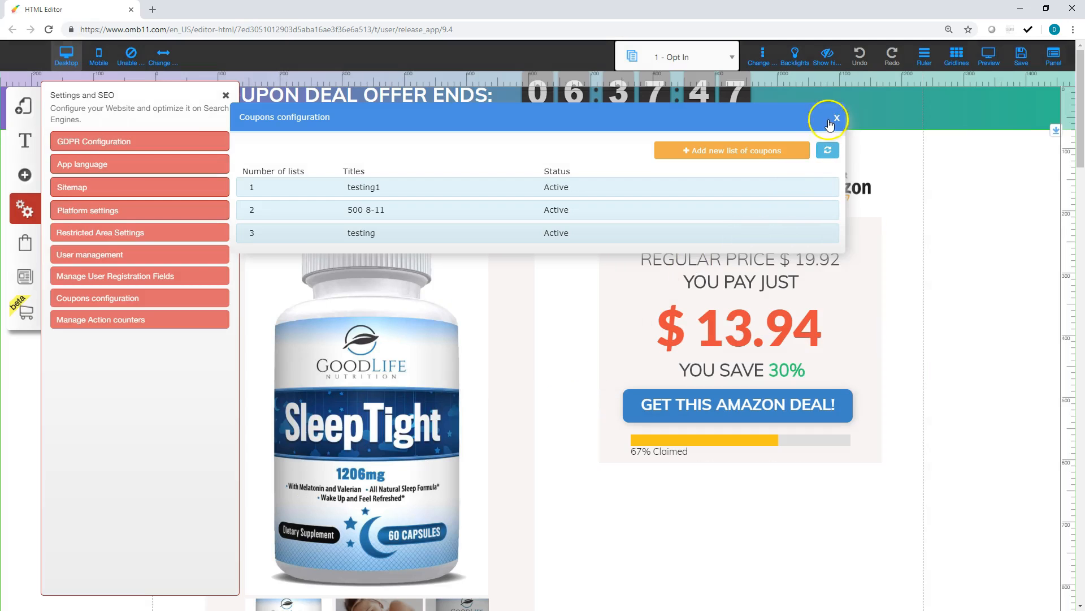
pyautogui.click(828, 119)
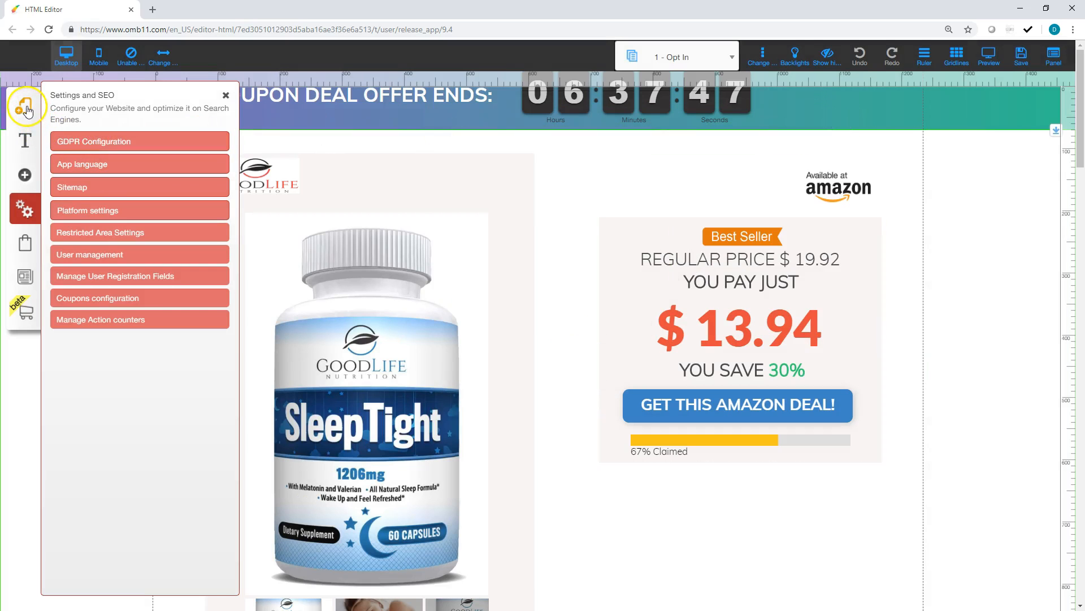
pyautogui.moveTo(24, 174)
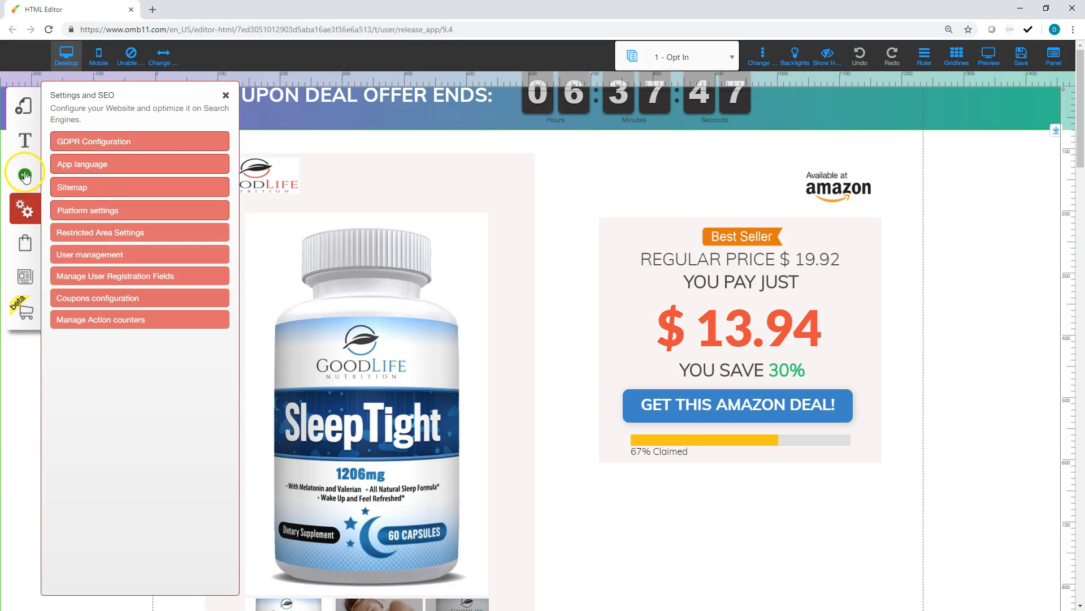
# - Bring up the saved pop-ups from the Add element panel and edit the V2 pop-up content
pyautogui.click(25, 172)
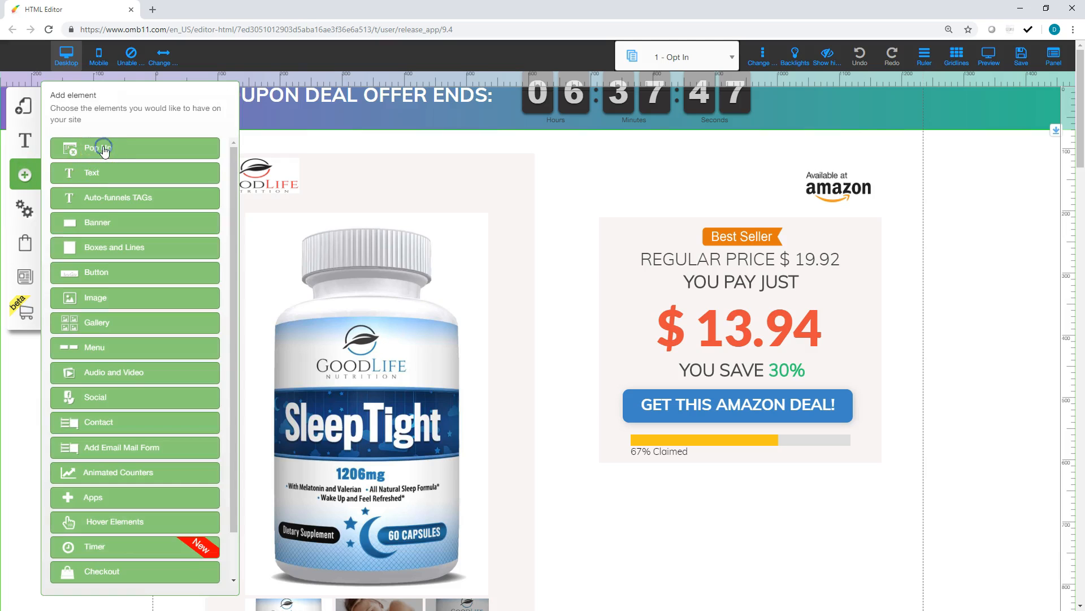
pyautogui.click(103, 148)
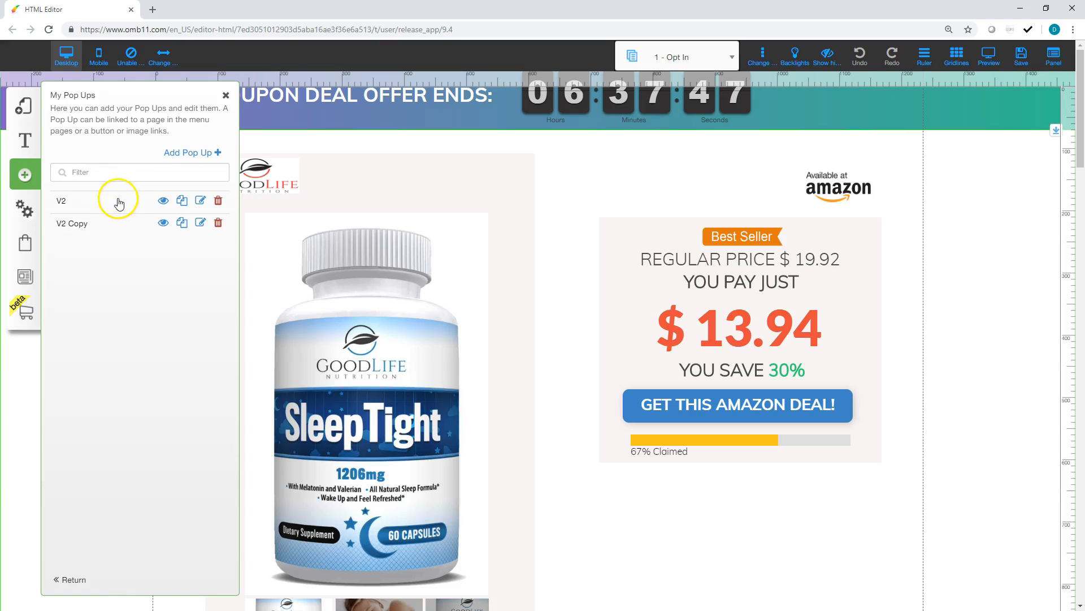
pyautogui.moveTo(163, 201)
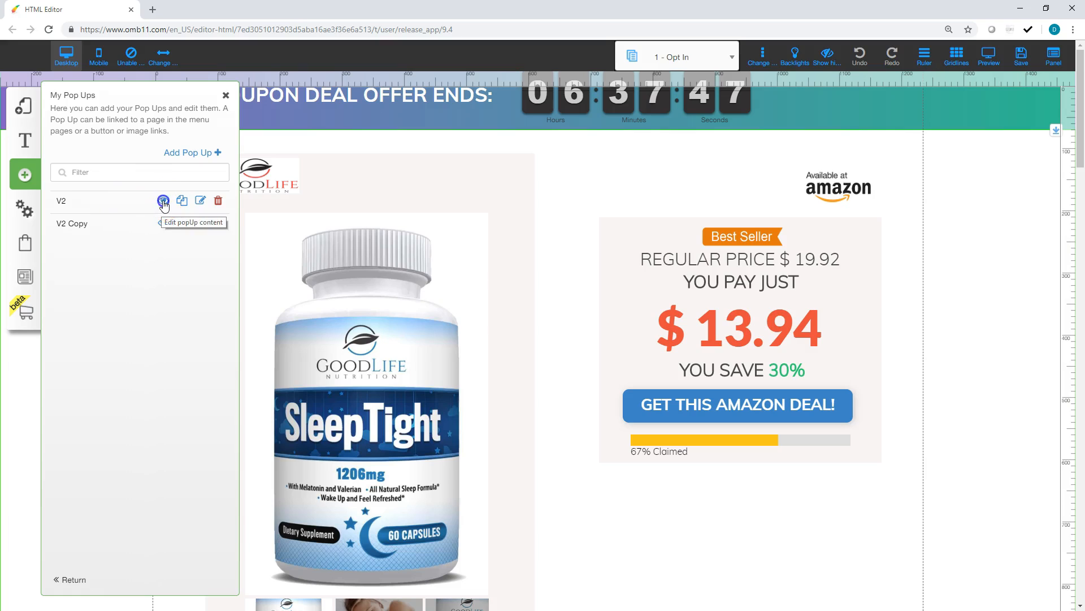
pyautogui.click(163, 202)
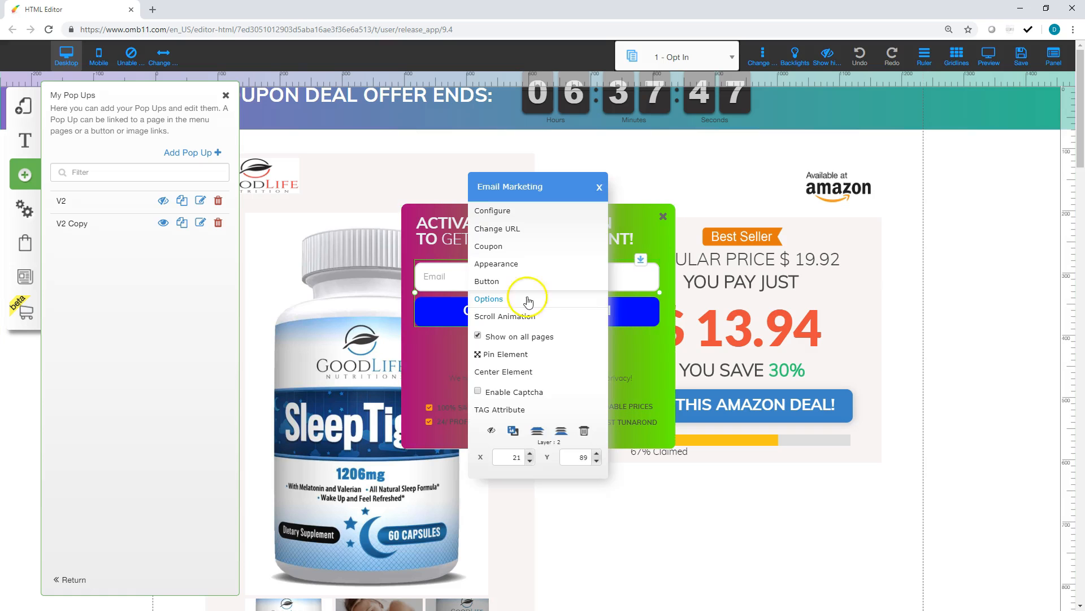
# - Link the sign-up form to coupon list testing1 with action after submission 2 - Instructions, and confirm
pyautogui.click(488, 247)
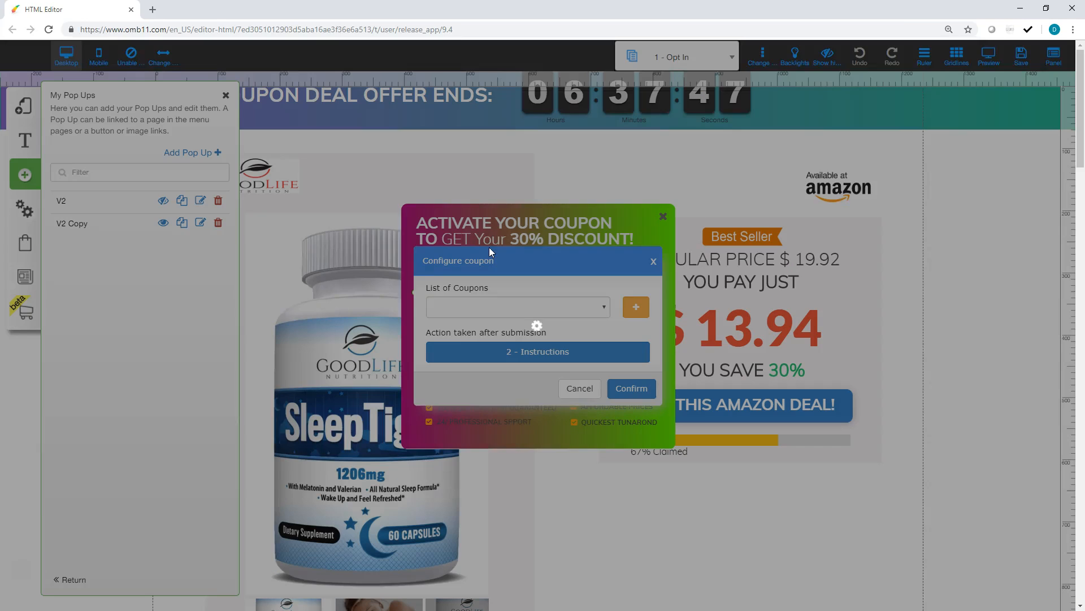
pyautogui.click(518, 307)
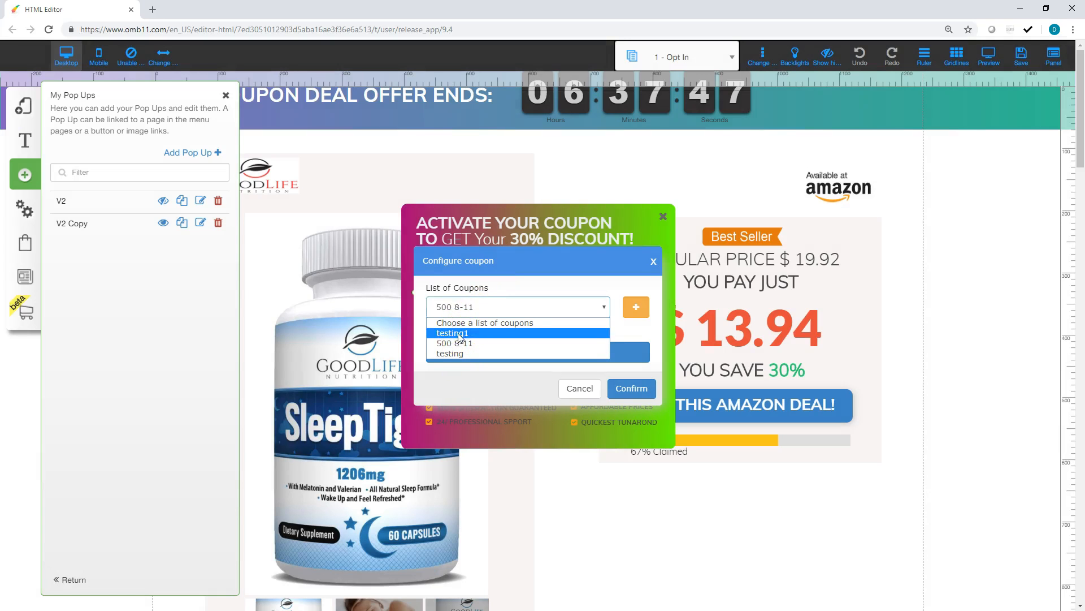
pyautogui.click(452, 332)
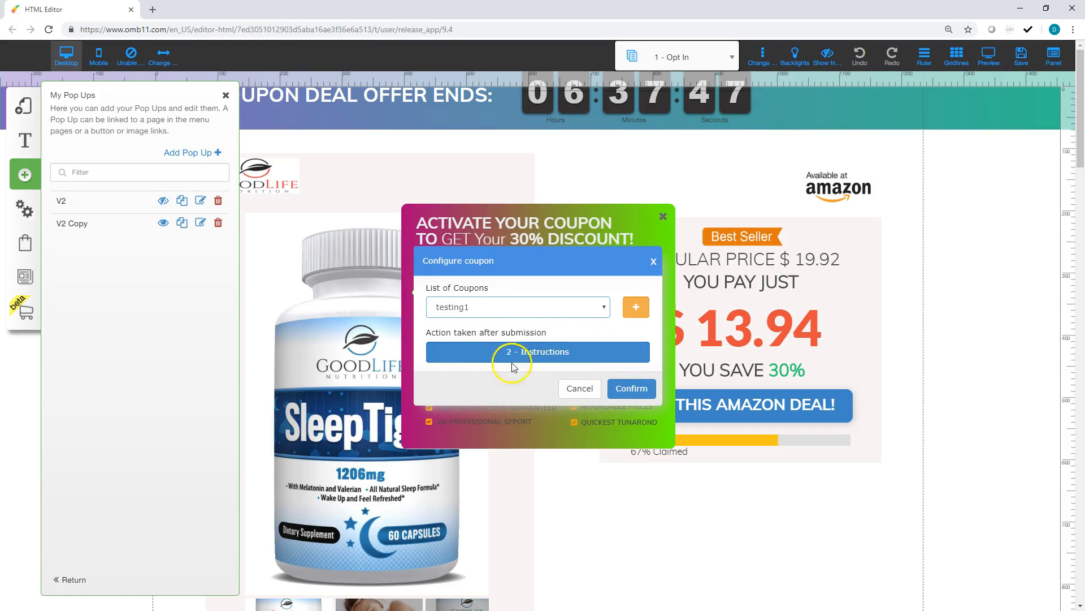
pyautogui.moveTo(517, 332)
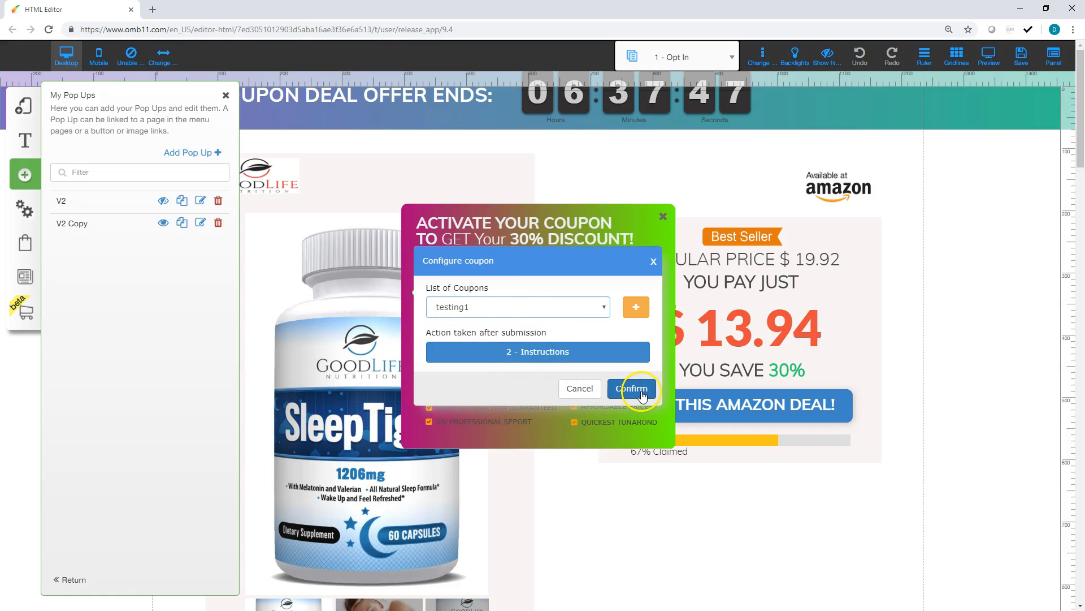
pyautogui.click(632, 389)
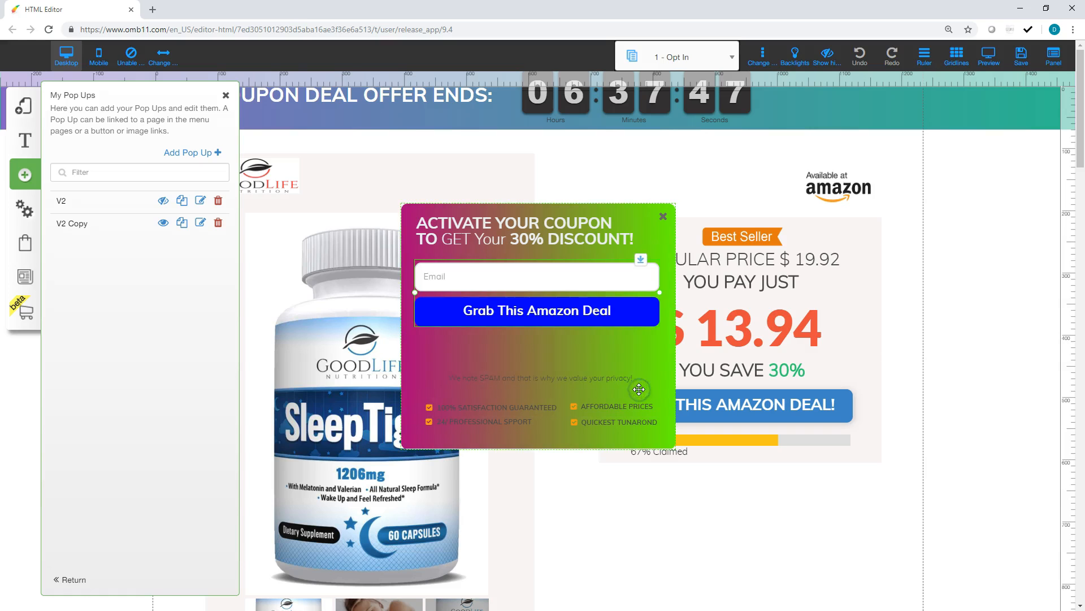
pyautogui.click(1021, 54)
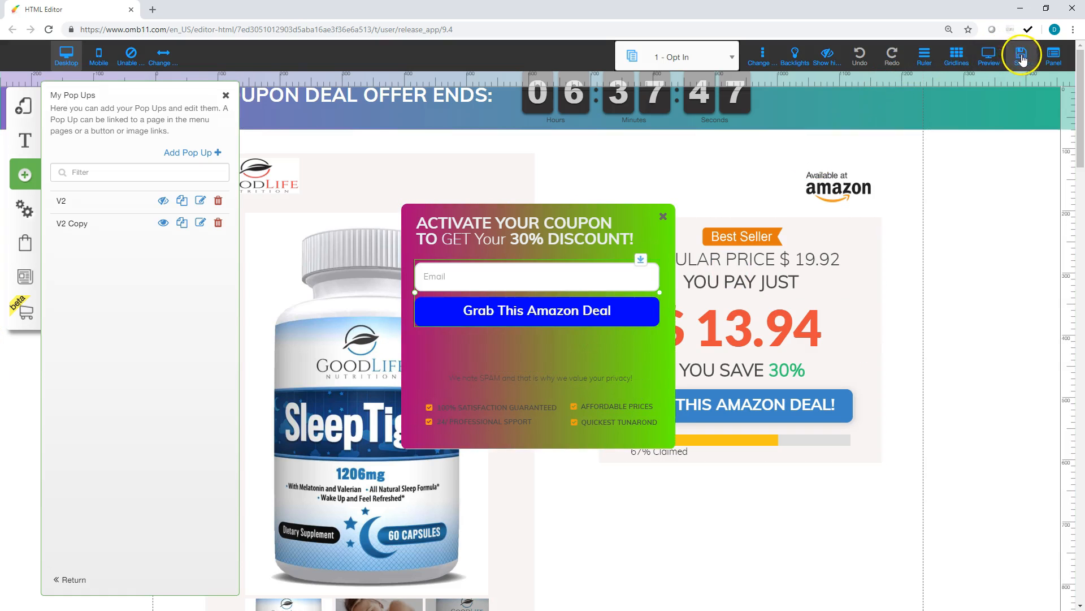
# - Save the changed Opt In page, dismiss the saved notice, and close the pop-up editor
pyautogui.click(1021, 55)
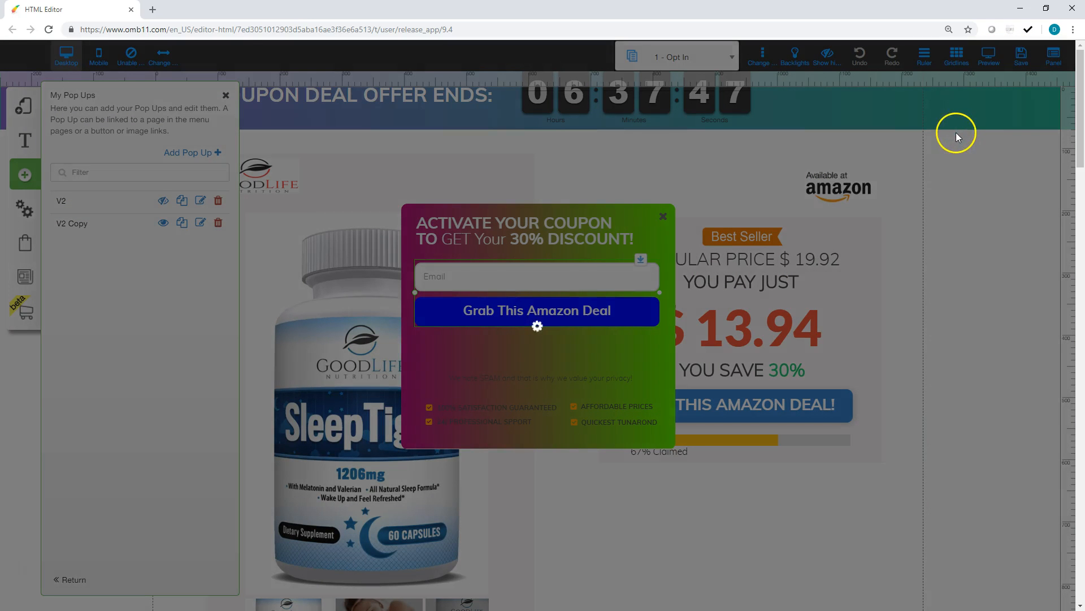
pyautogui.click(1021, 55)
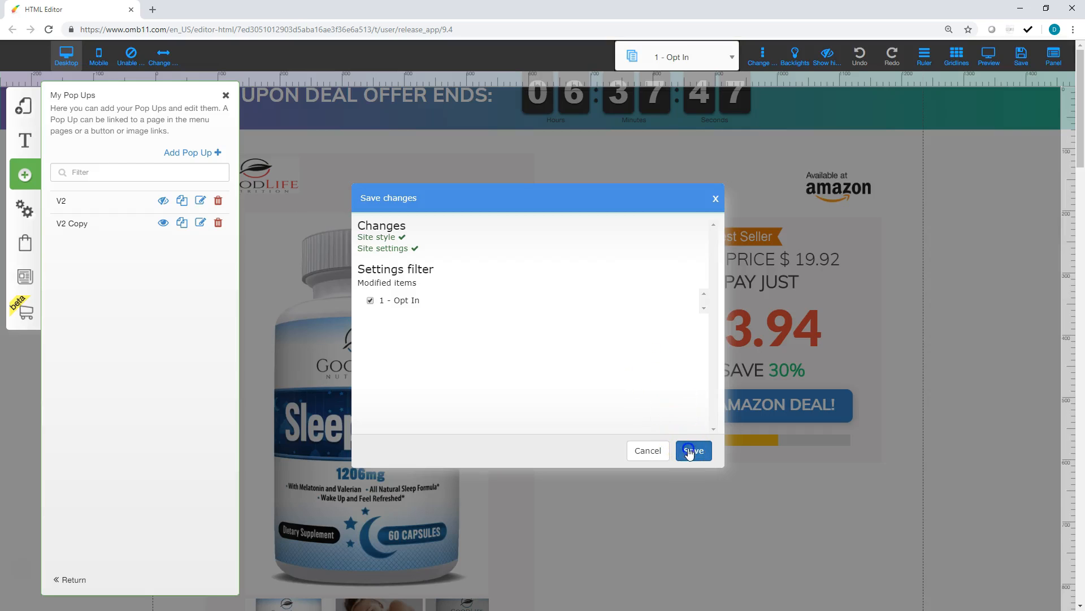
pyautogui.click(694, 450)
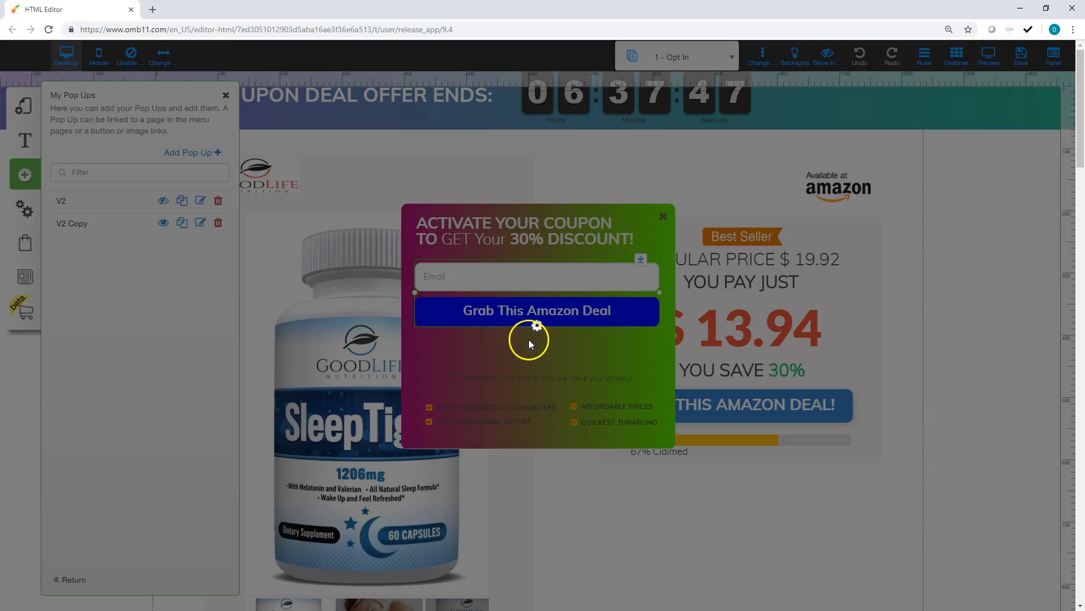
pyautogui.moveTo(645, 250)
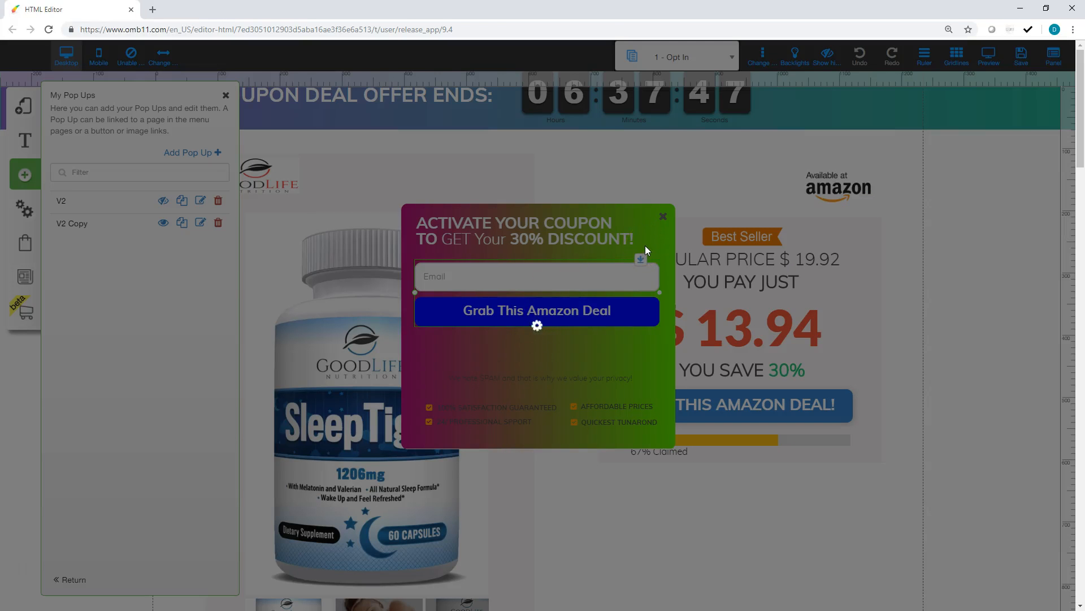
pyautogui.click(1021, 54)
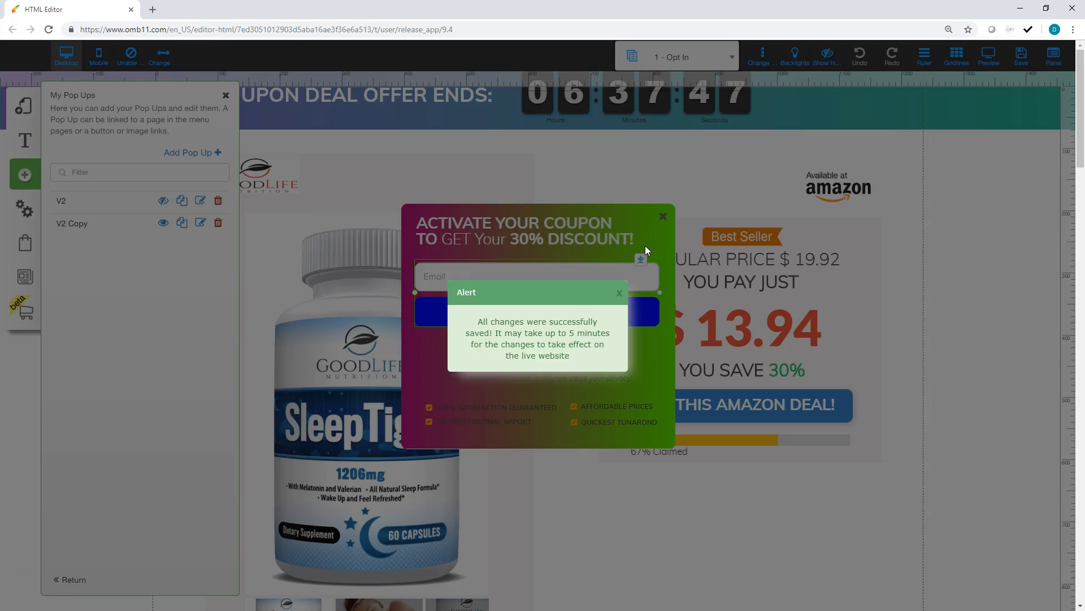
pyautogui.click(620, 291)
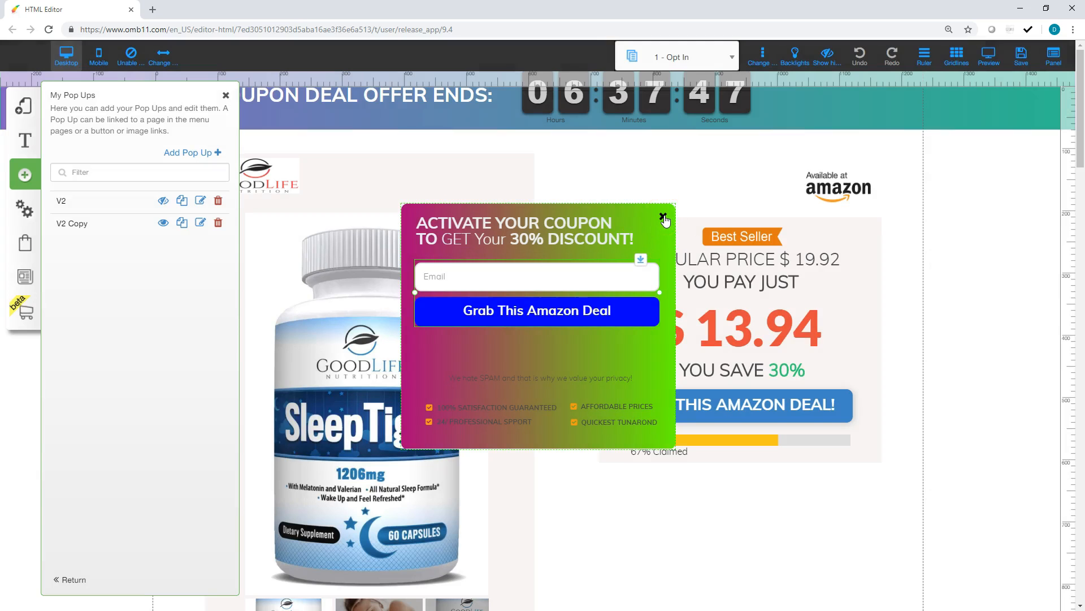
pyautogui.click(665, 217)
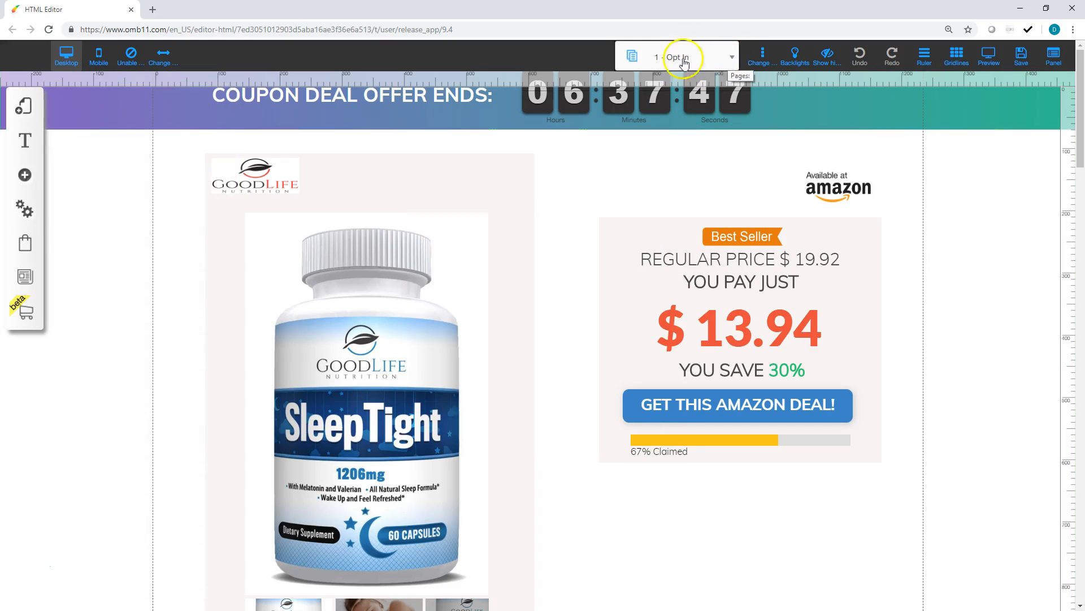
# - Switch to the 2 - Instructions funnel page
pyautogui.click(25, 107)
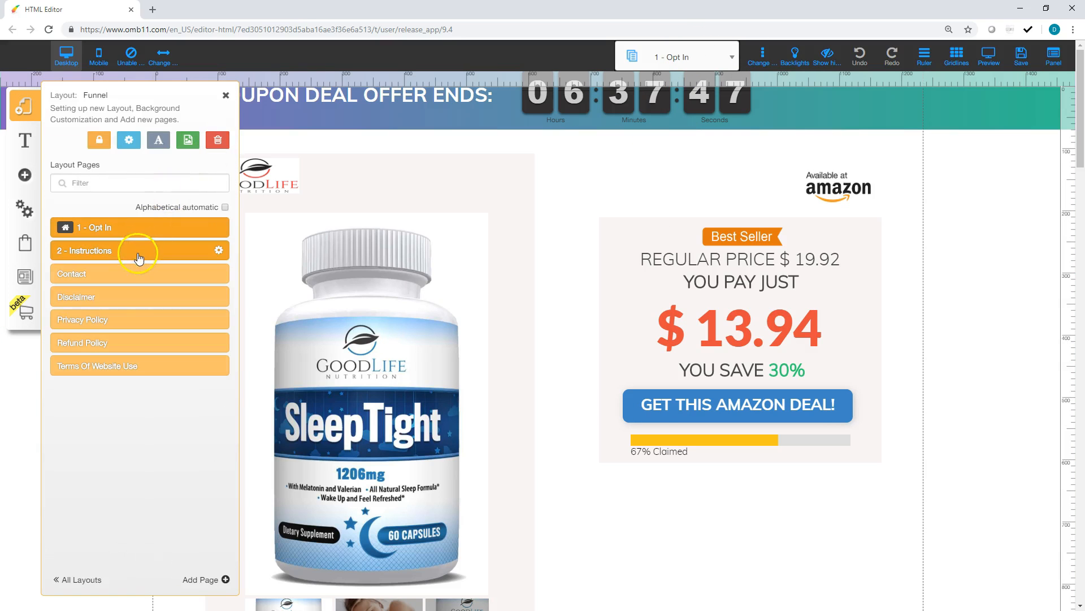
pyautogui.click(85, 249)
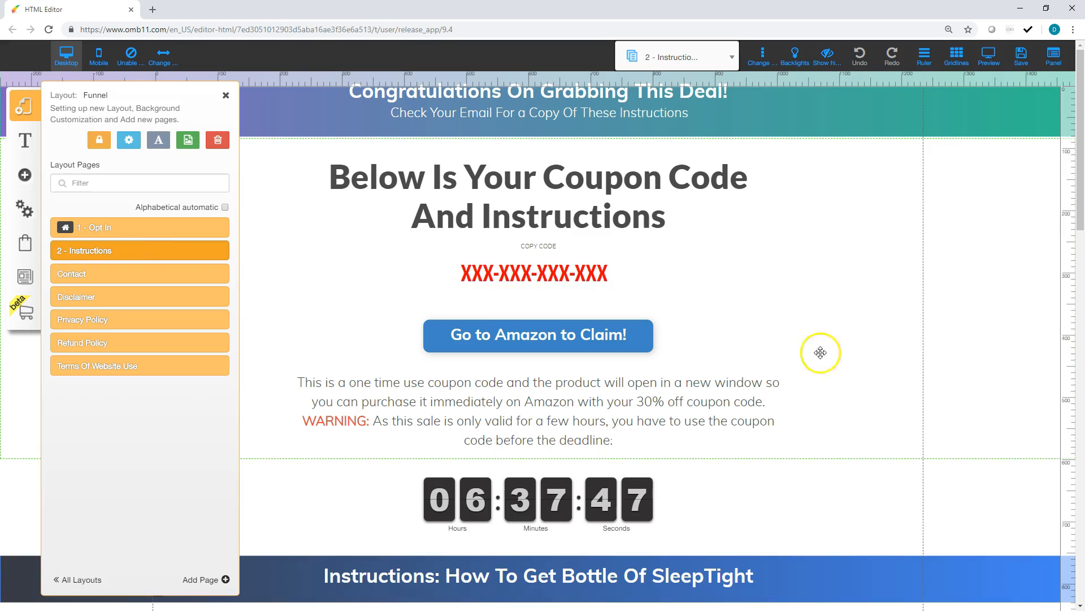
pyautogui.moveTo(226, 95)
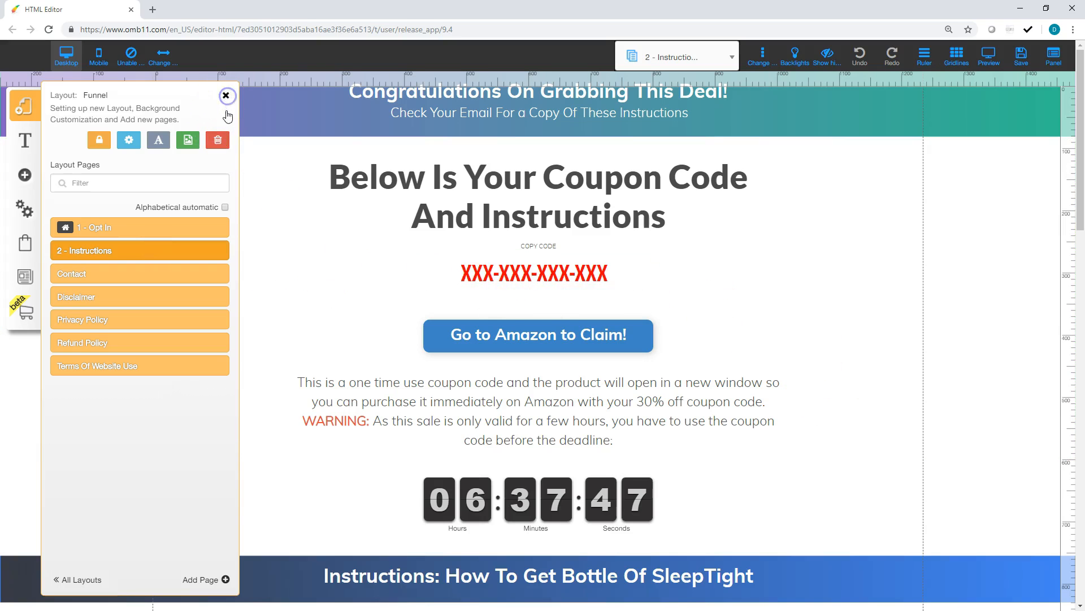
# - Select the coupon code element, cancel its appearance settings, and choose editar cupons for its list settings
pyautogui.click(226, 95)
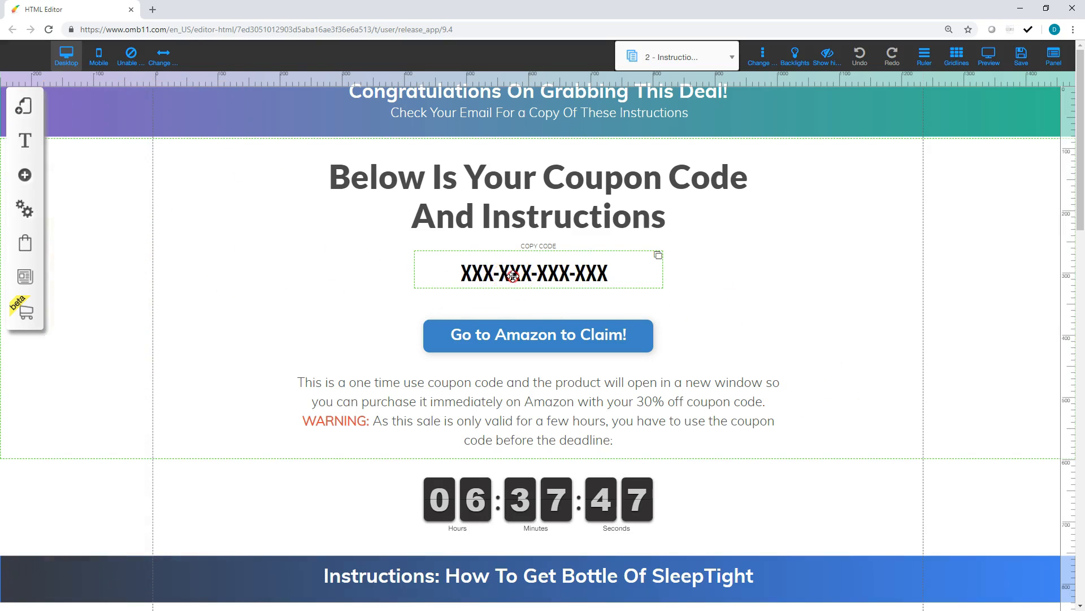
pyautogui.click(513, 276)
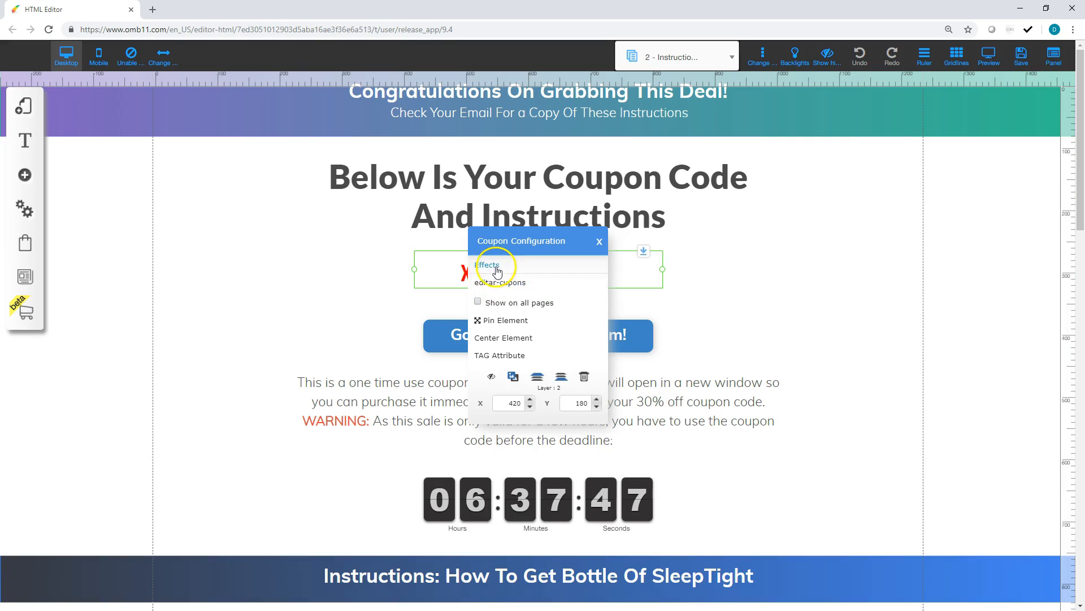
pyautogui.click(599, 241)
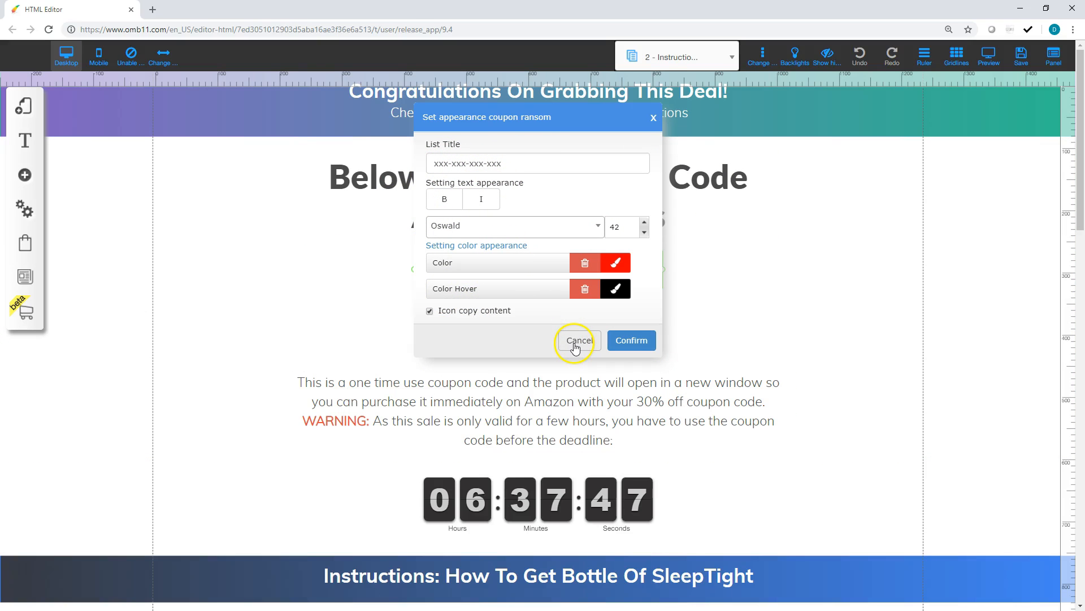
pyautogui.click(578, 340)
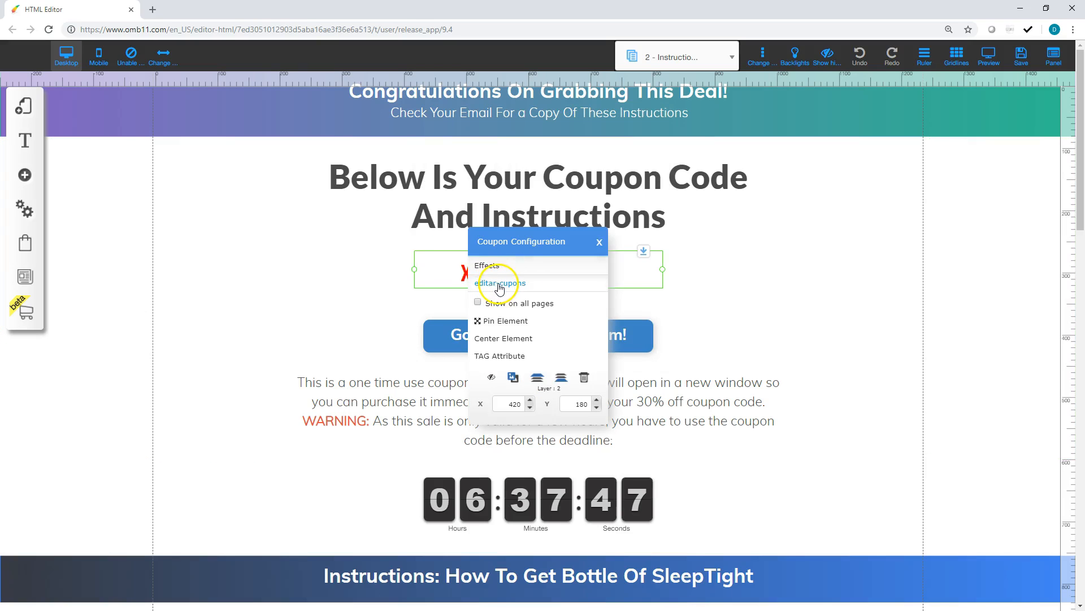
pyautogui.click(500, 283)
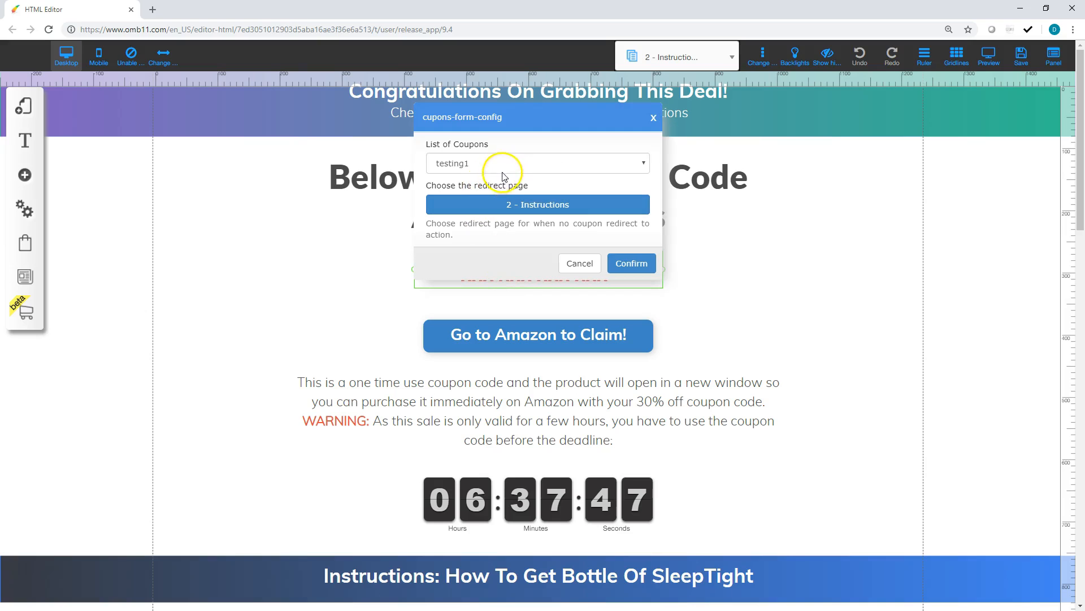
# - Assign the coupon code to list testing1 with no-coupon redirect 1 - Opt In, and confirm
pyautogui.click(537, 163)
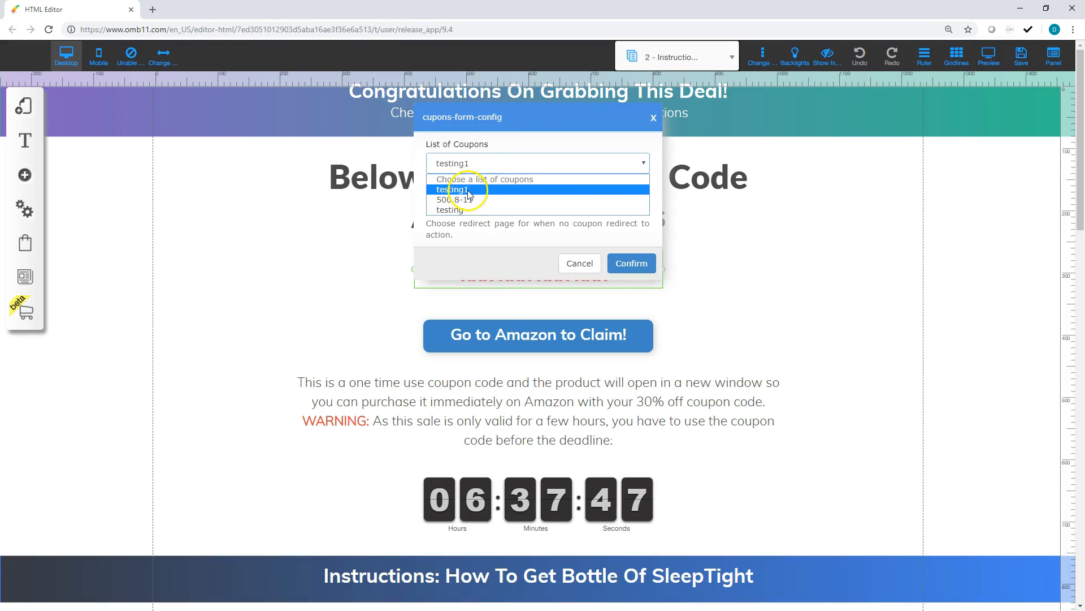
pyautogui.click(453, 190)
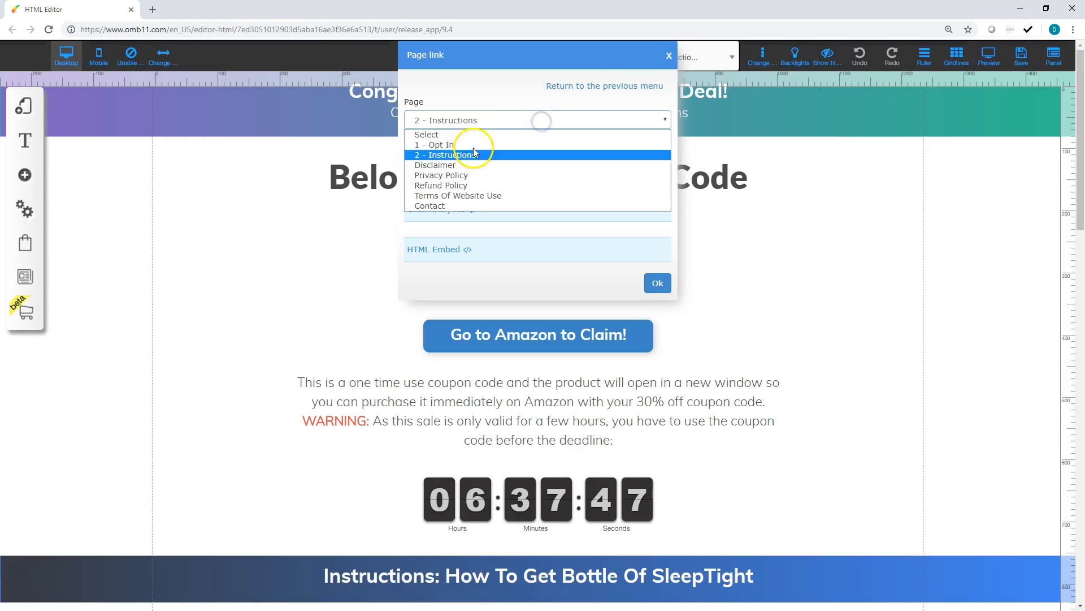
pyautogui.click(432, 145)
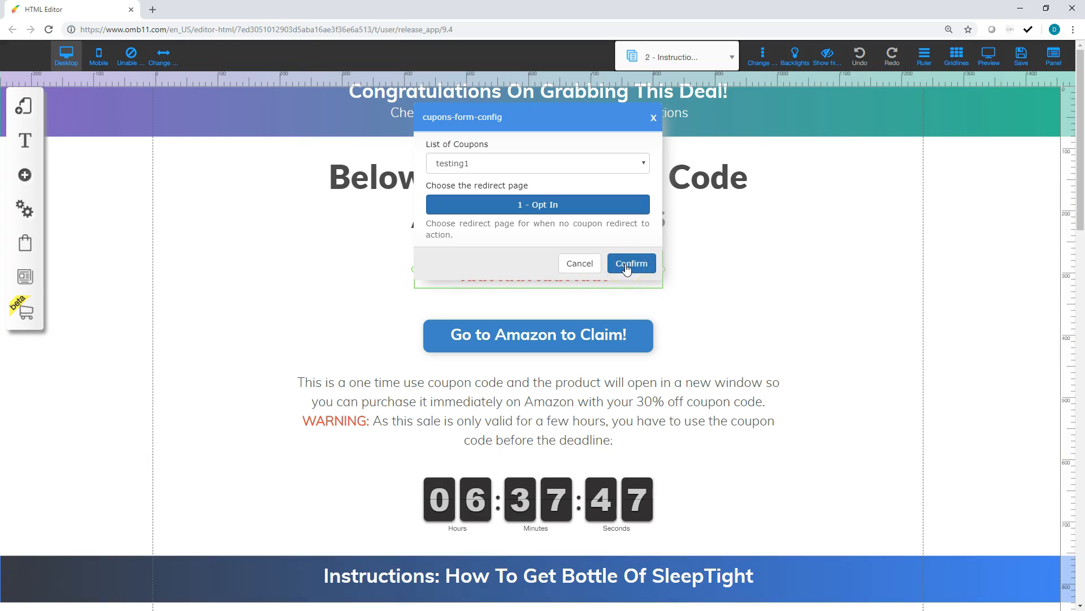
pyautogui.click(630, 263)
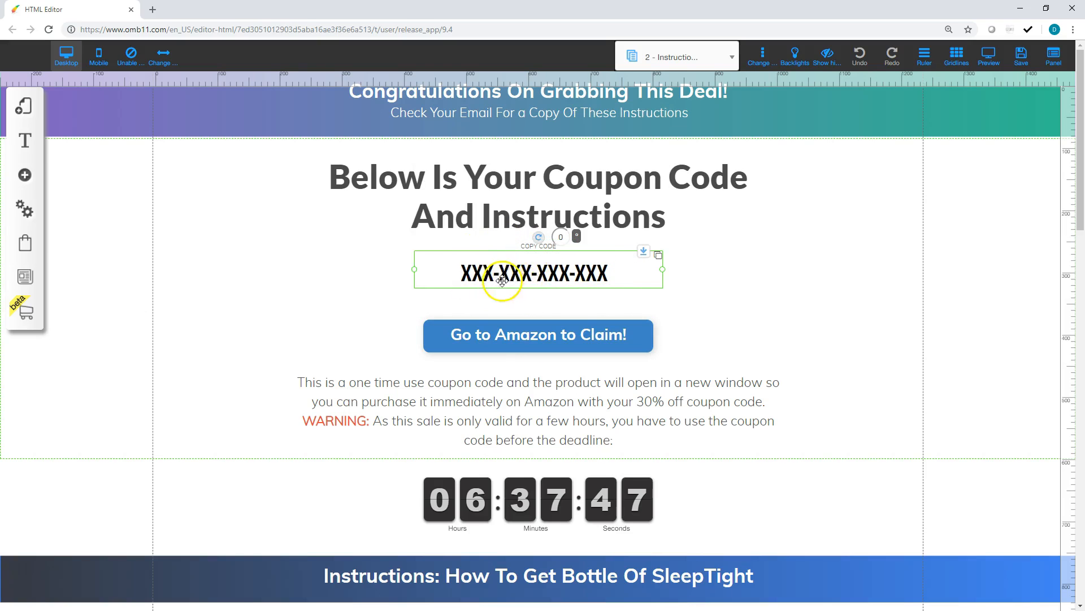
pyautogui.moveTo(547, 265)
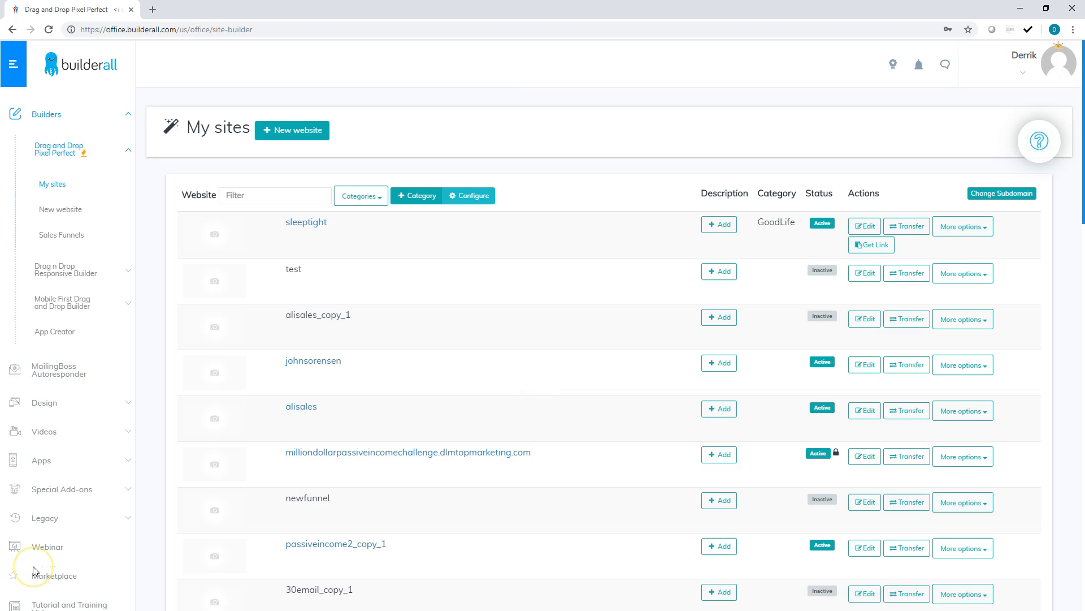
pyautogui.moveTo(231, 305)
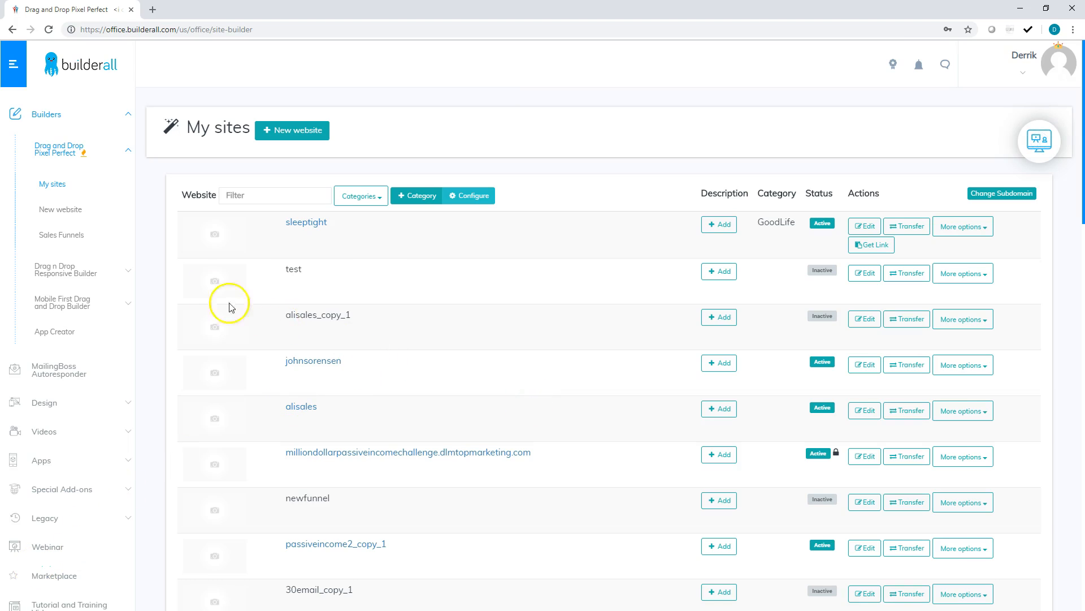
pyautogui.moveTo(160, 297)
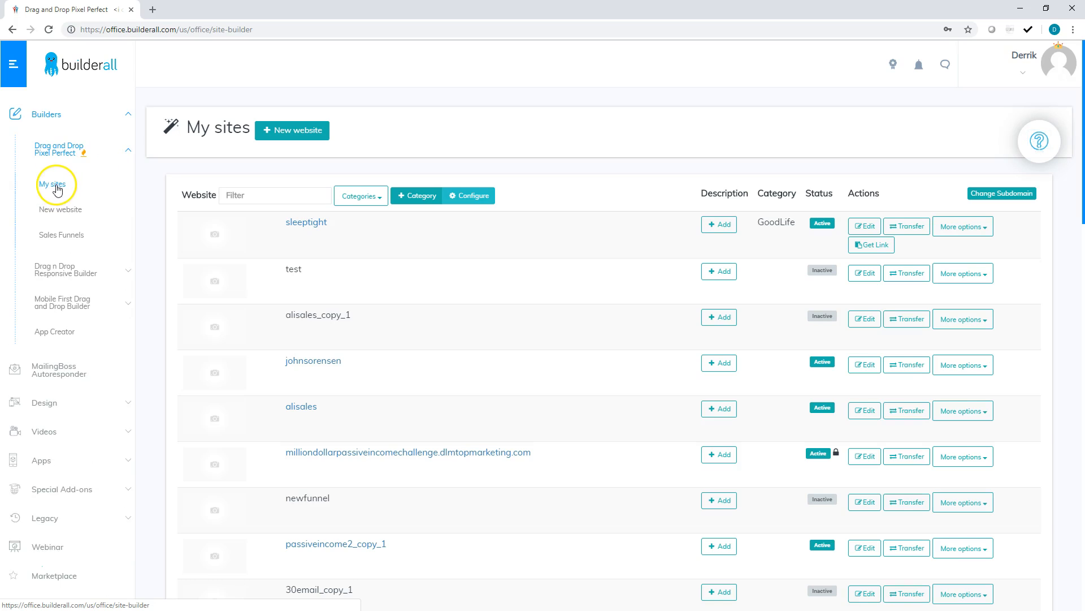
# - From My sites, launch the live sleeptight site in a new tab
pyautogui.click(51, 184)
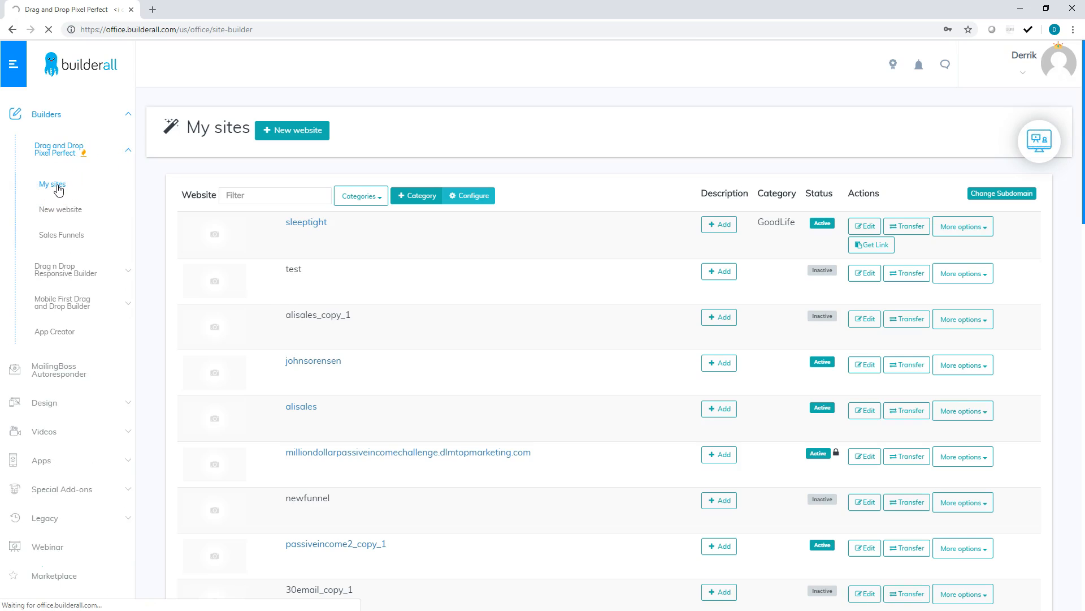
pyautogui.click(306, 222)
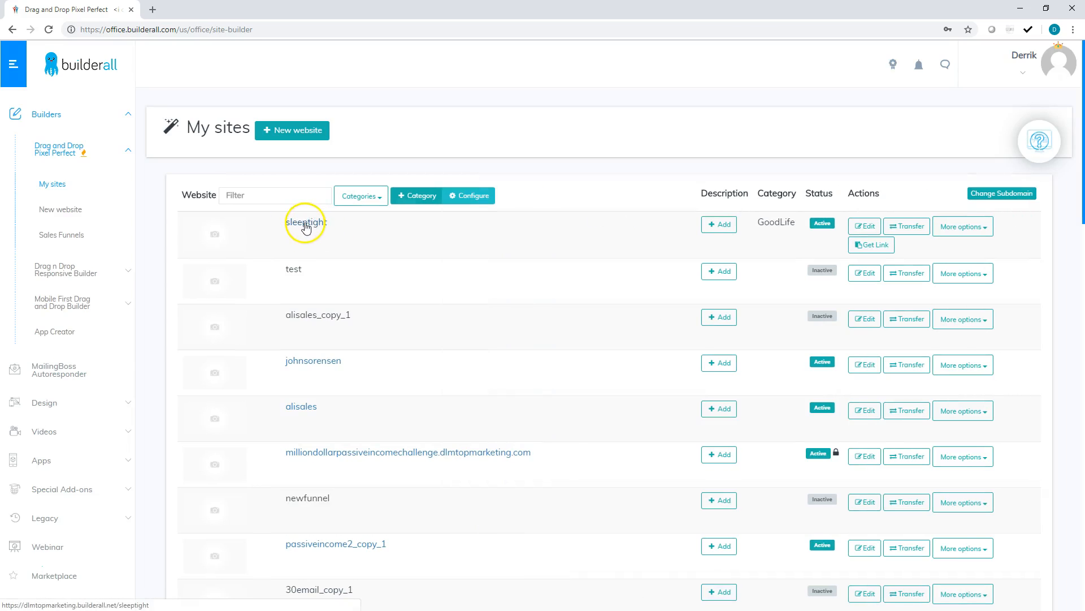
pyautogui.click(305, 222)
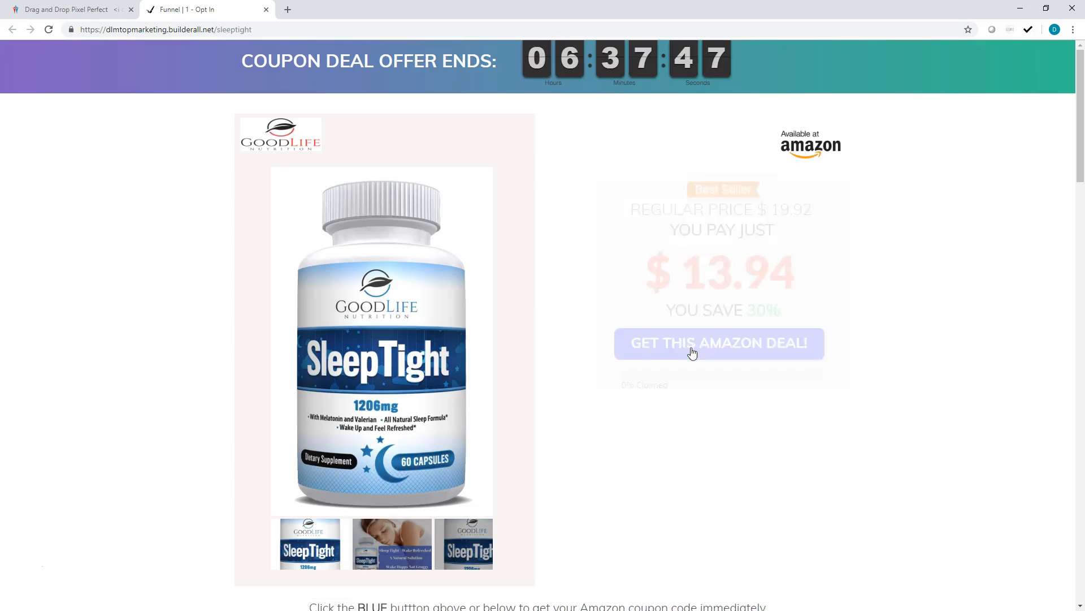
pyautogui.click(719, 344)
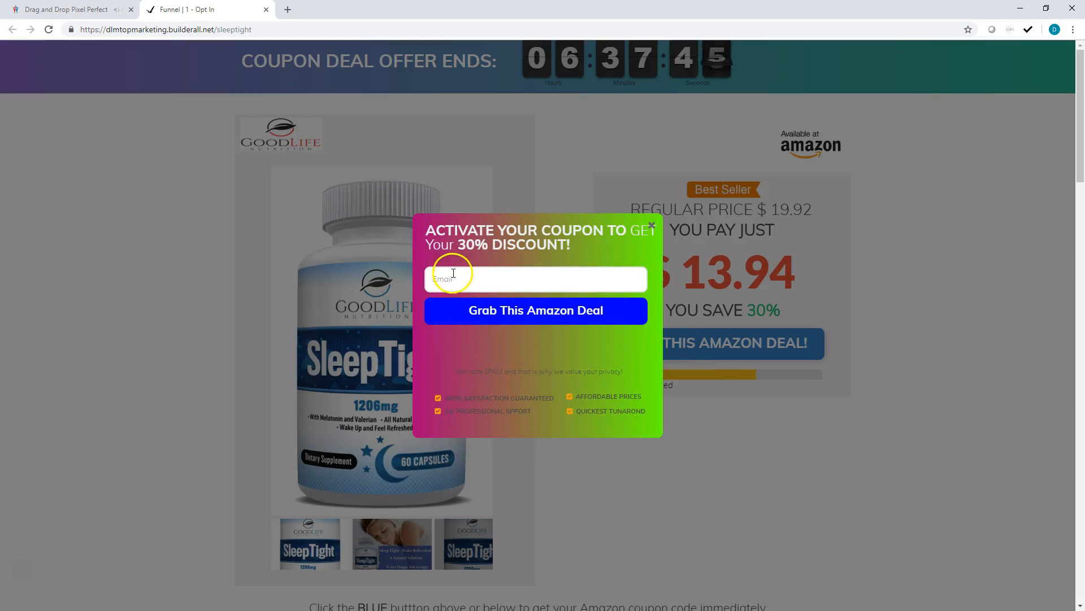
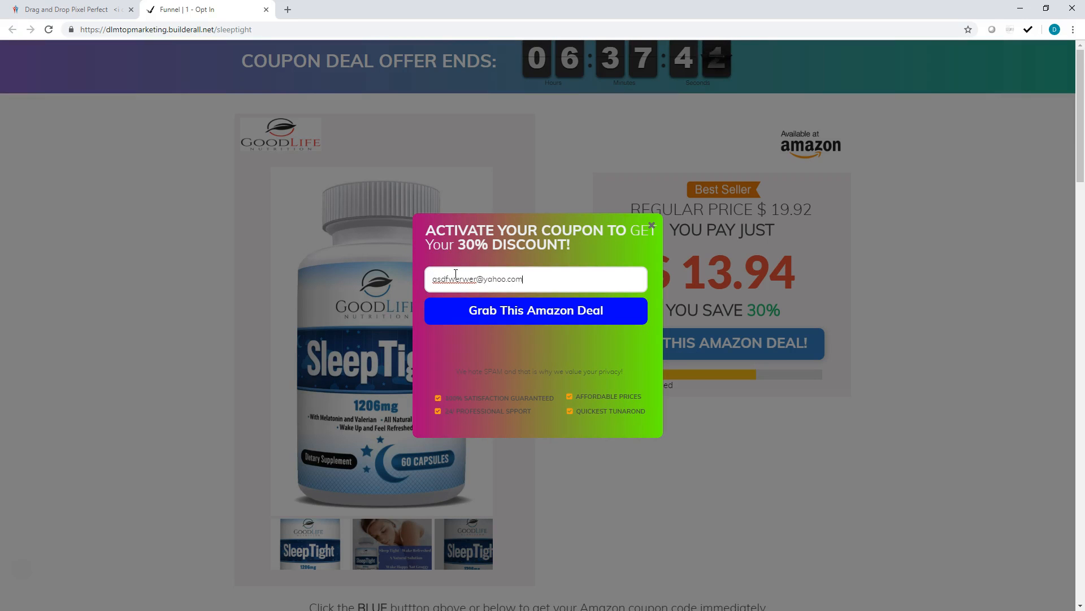
pyautogui.click(536, 309)
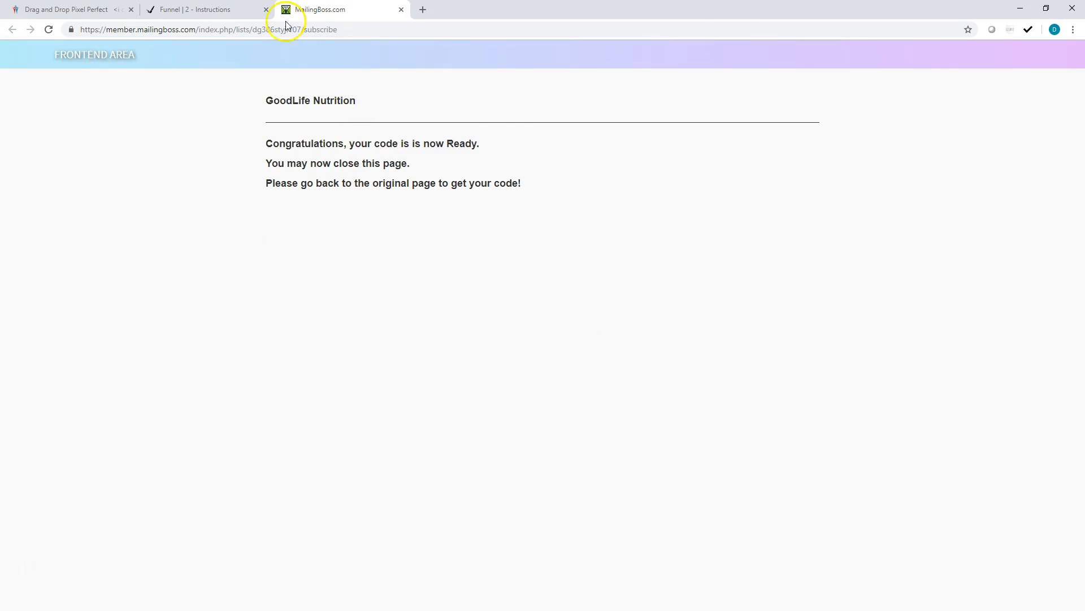
pyautogui.moveTo(515, 194)
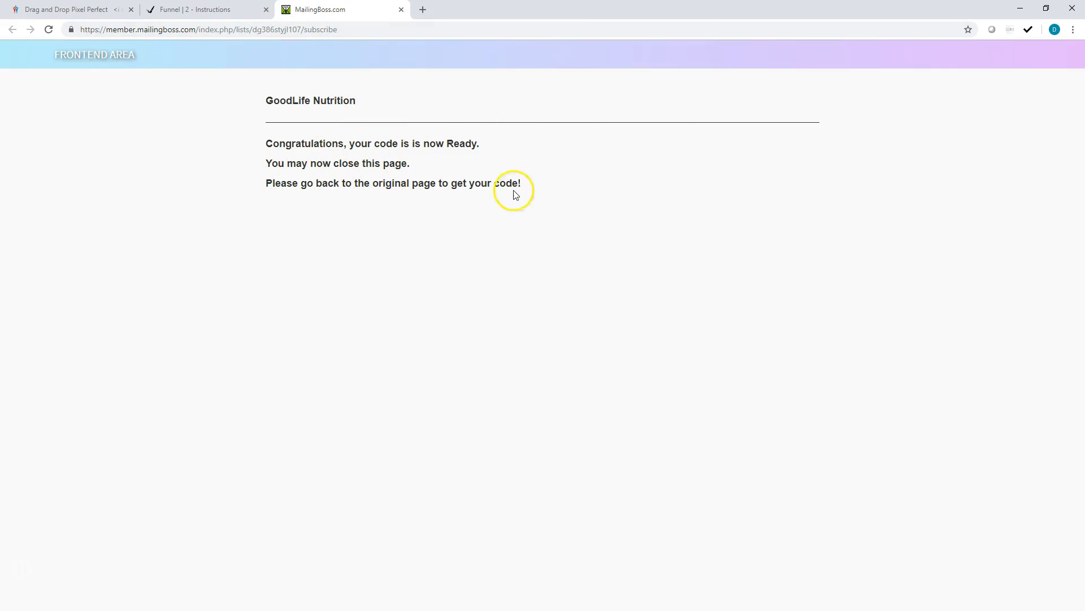
pyautogui.moveTo(266, 186)
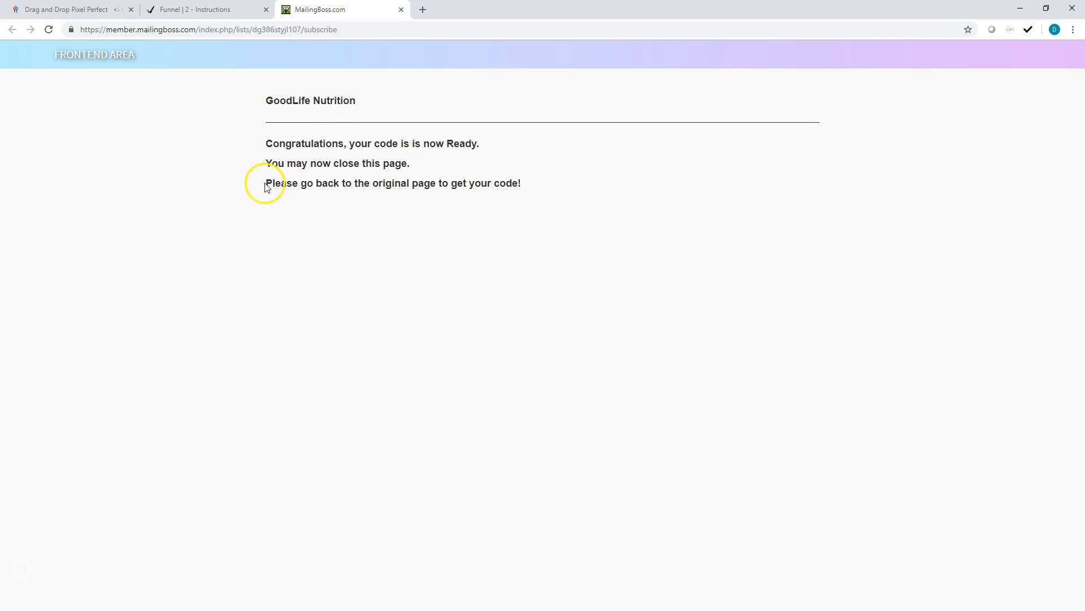
# - Highlight the return-for-code message, then close the MailingBoss confirmation tab
pyautogui.moveTo(269, 163); pyautogui.dragTo(488, 193)
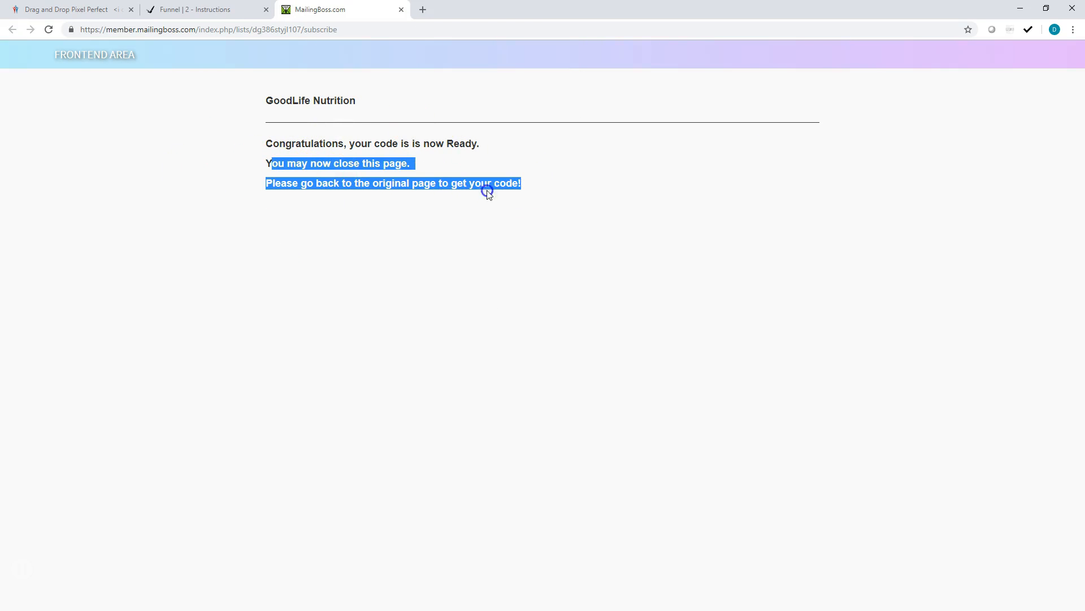
pyautogui.moveTo(423, 9)
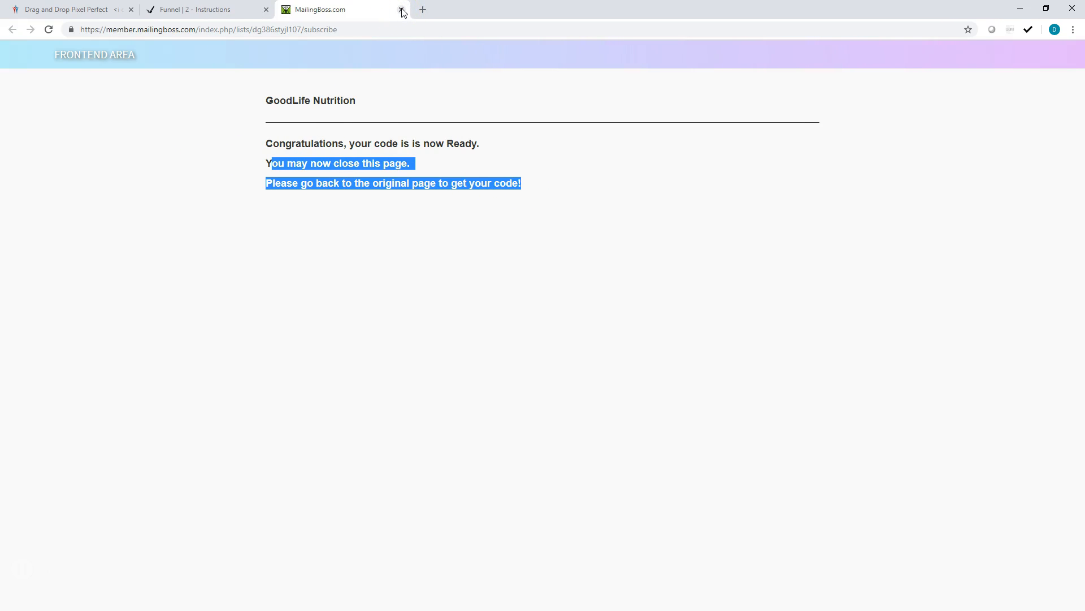
pyautogui.click(399, 10)
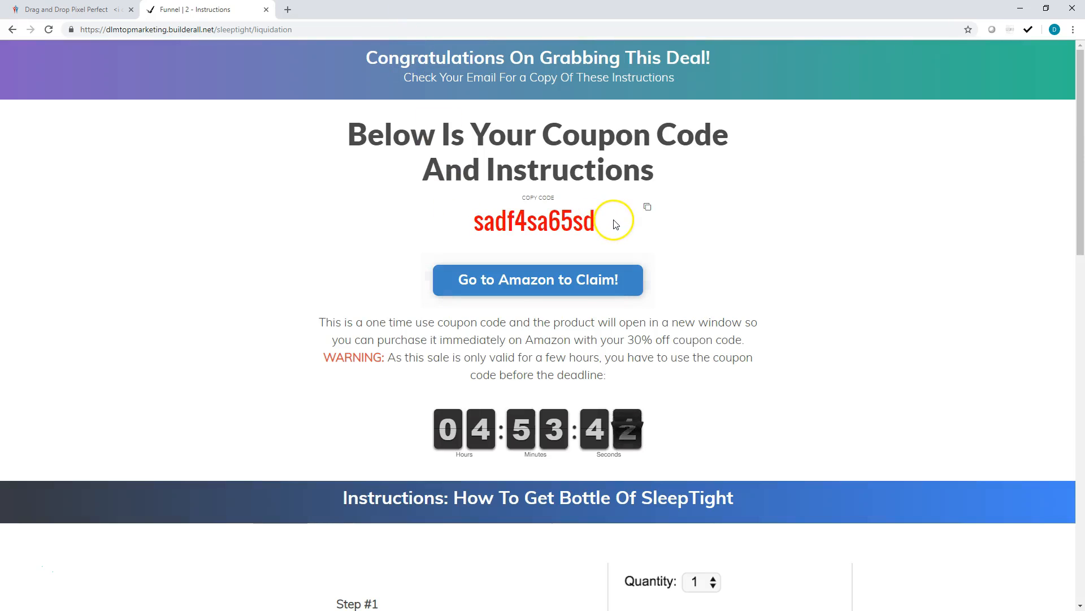
pyautogui.moveTo(392, 260)
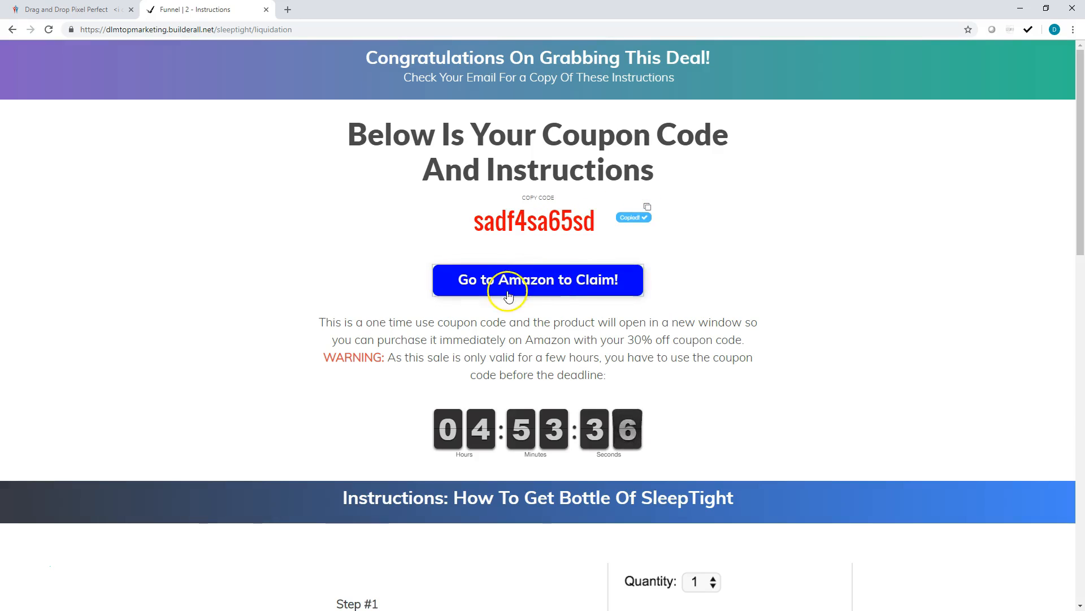
# - Copy coupon code sadf4sa65sd and follow Go to Amazon to Claim! to the SleepTight product
pyautogui.click(538, 280)
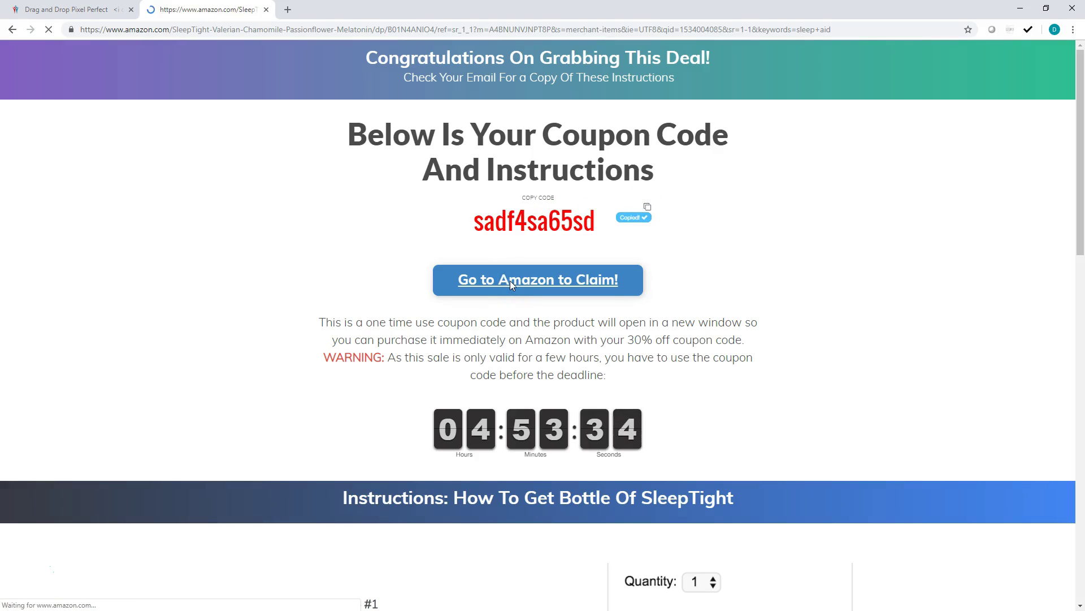
pyautogui.click(538, 280)
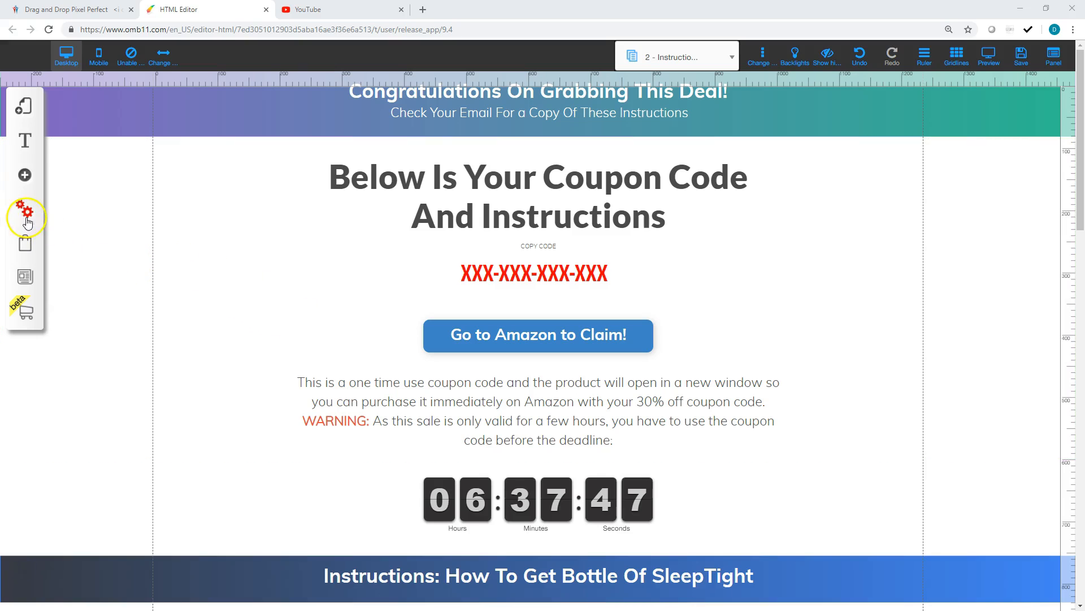
pyautogui.moveTo(23, 210)
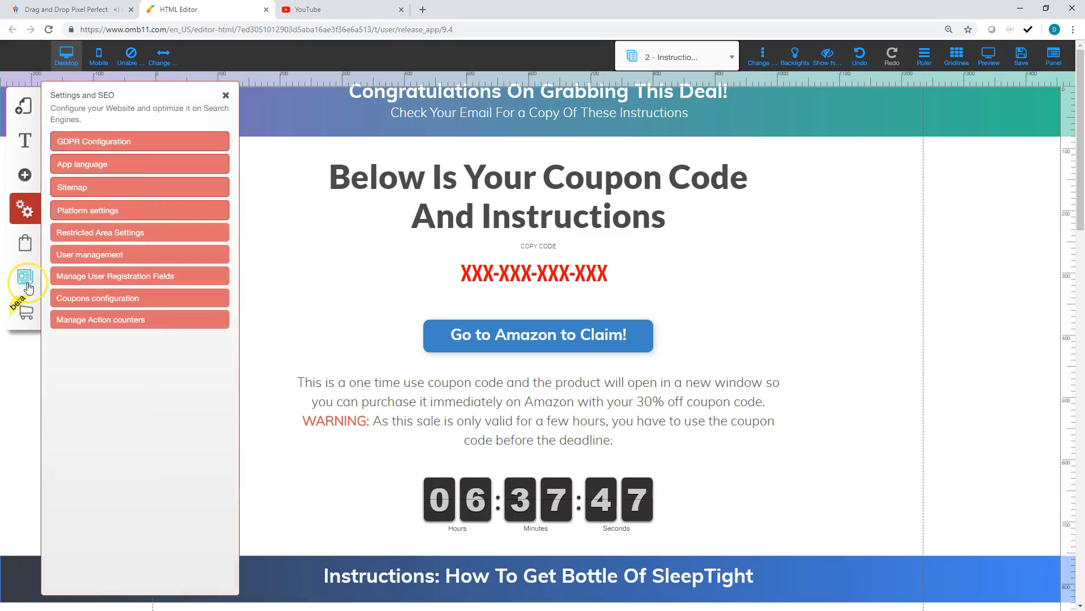
pyautogui.moveTo(25, 312)
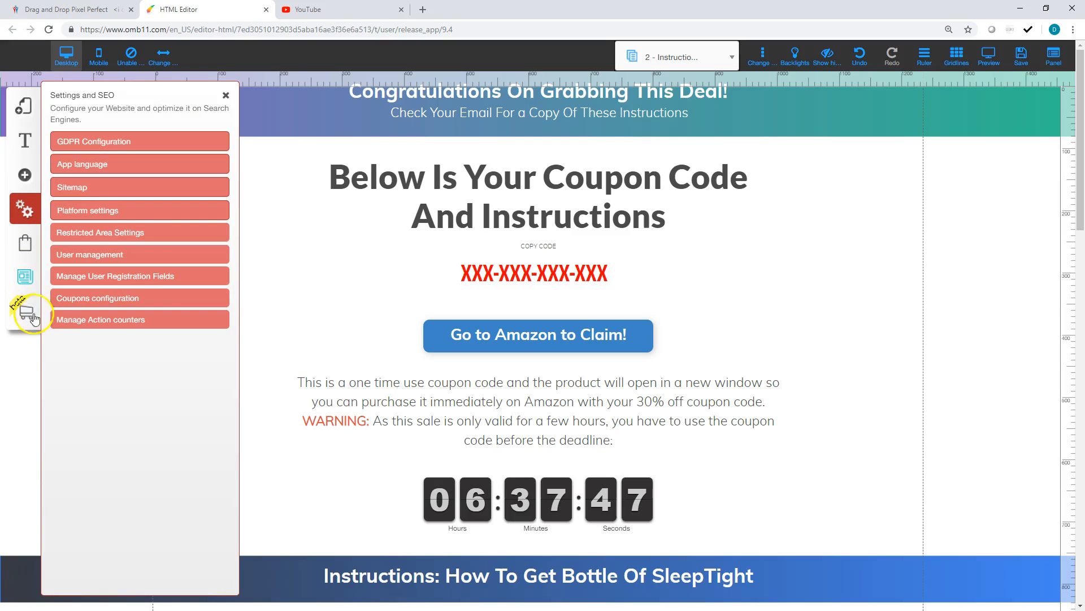
pyautogui.moveTo(28, 210)
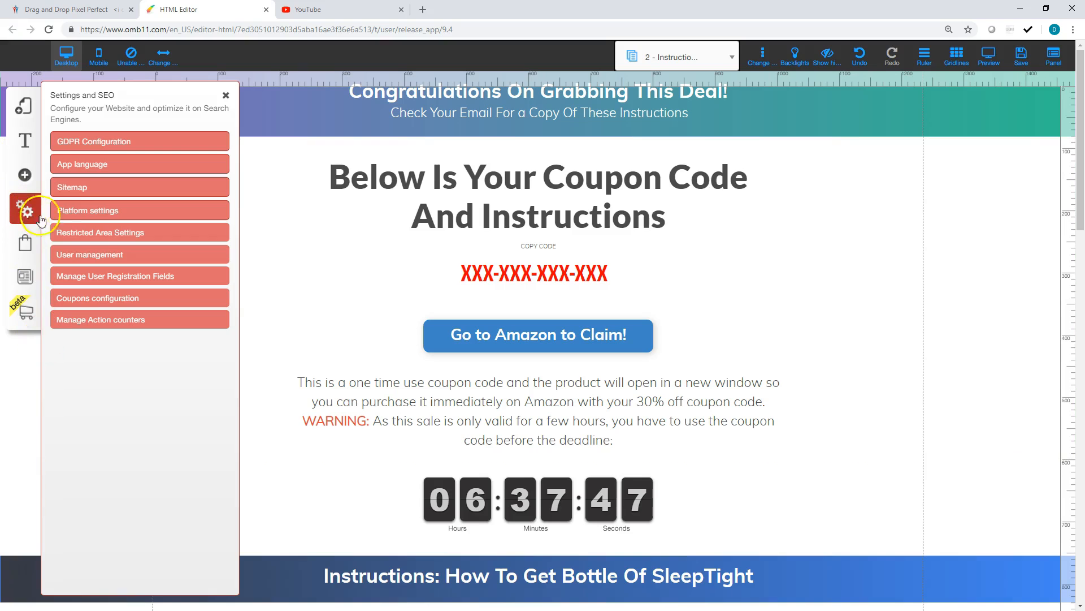
# - Set Use Scale for mobile devices? to Yes in Platform settings and save
pyautogui.click(87, 210)
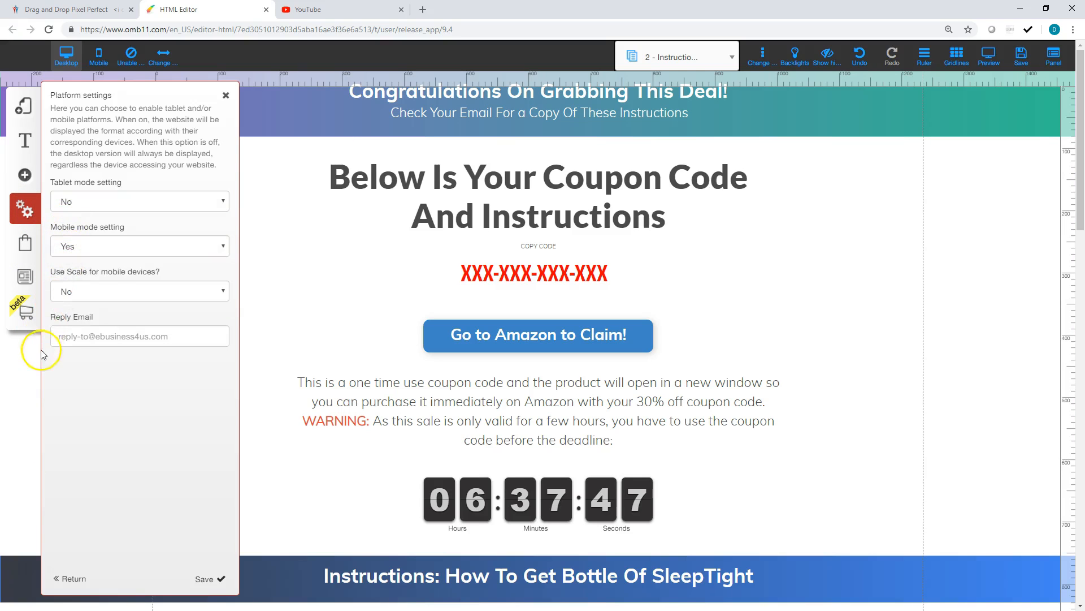
pyautogui.moveTo(96, 294)
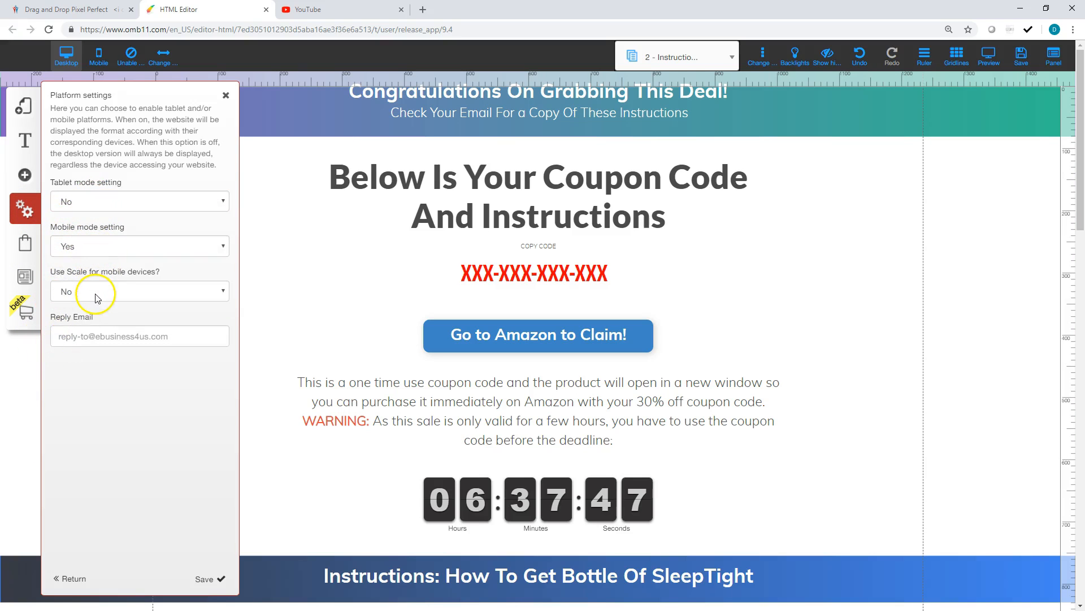
pyautogui.click(139, 292)
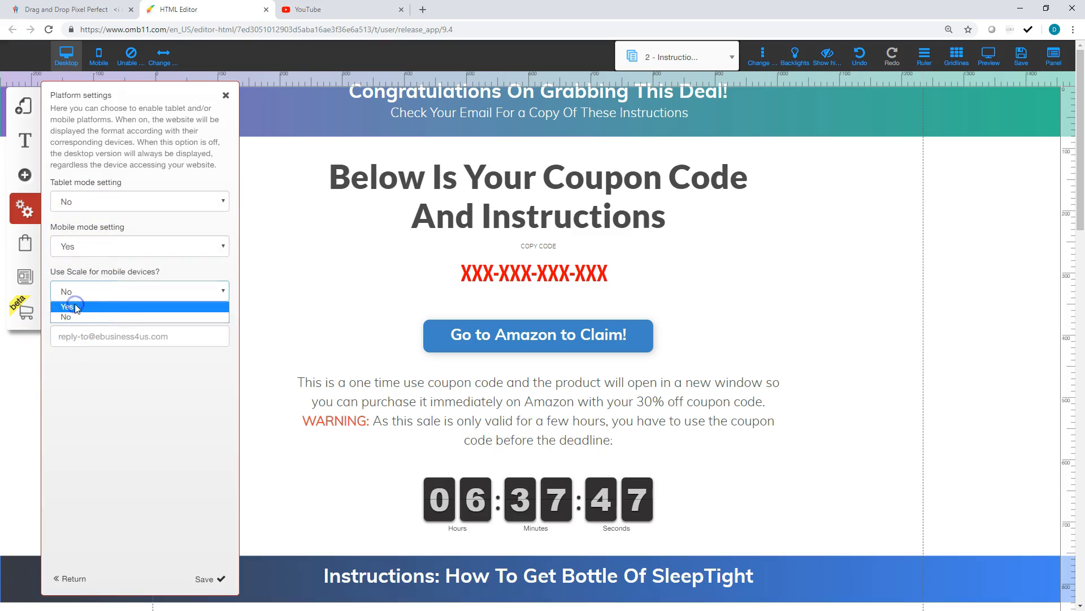
pyautogui.click(65, 307)
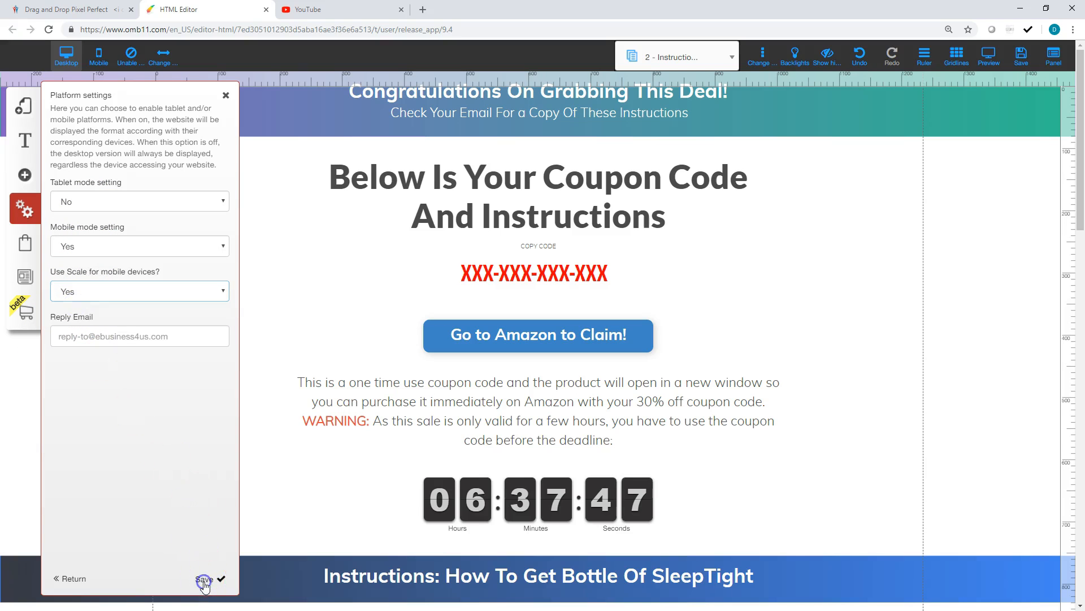
pyautogui.click(204, 579)
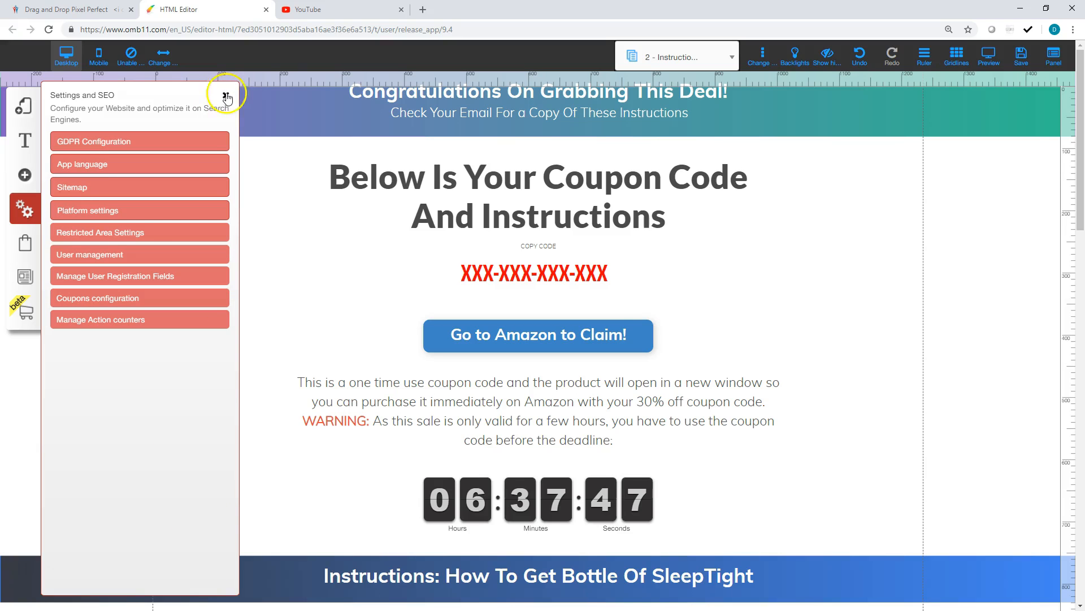
pyautogui.click(226, 96)
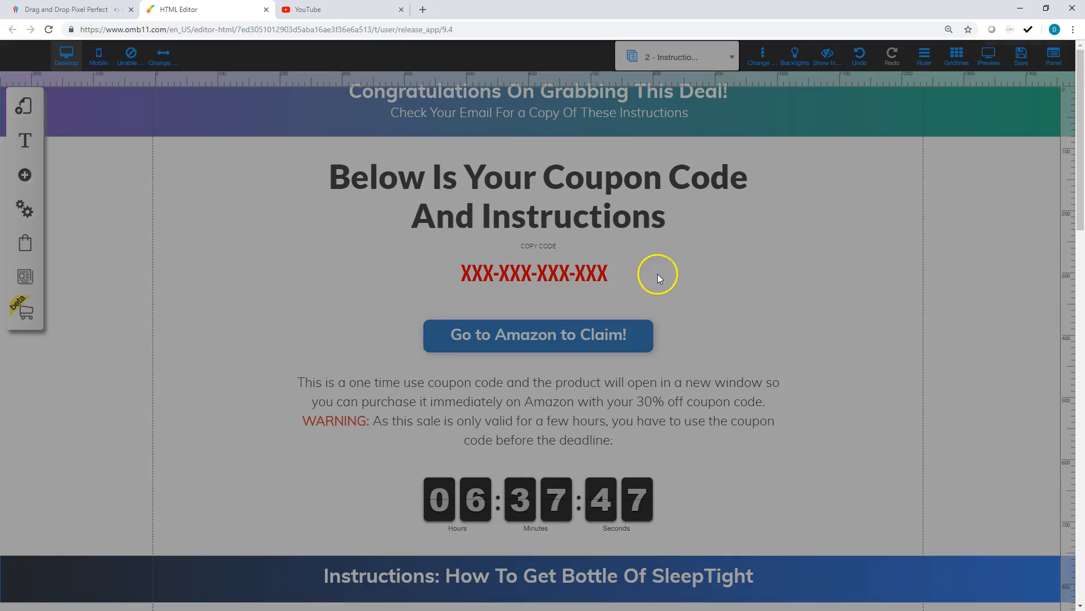
# - Switch to the mobile layout and scroll to the SleepTight instructions and Step #1
pyautogui.click(99, 54)
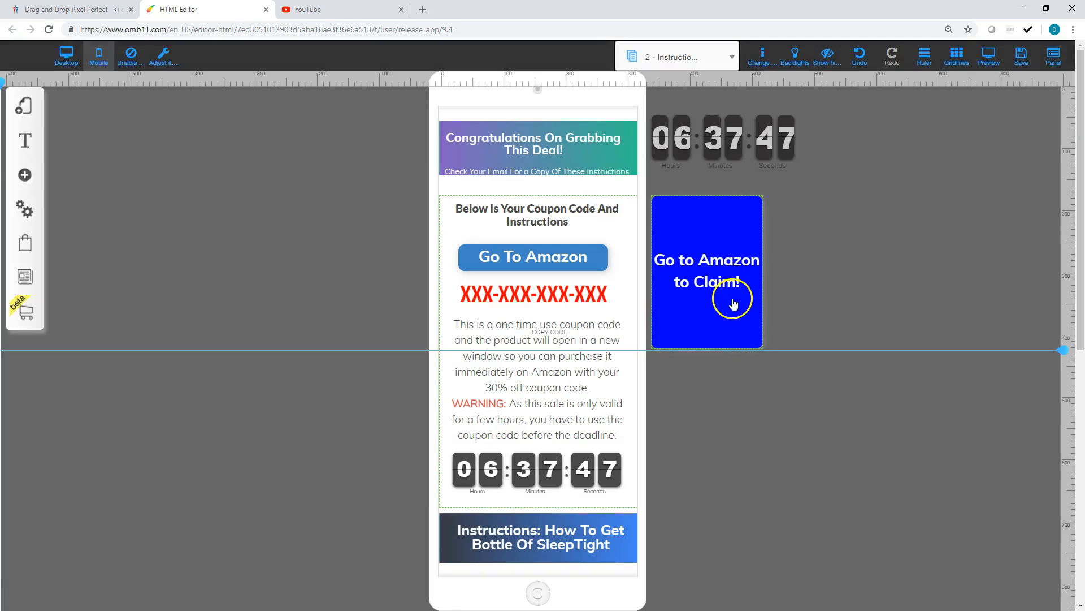
pyautogui.scroll(-3)
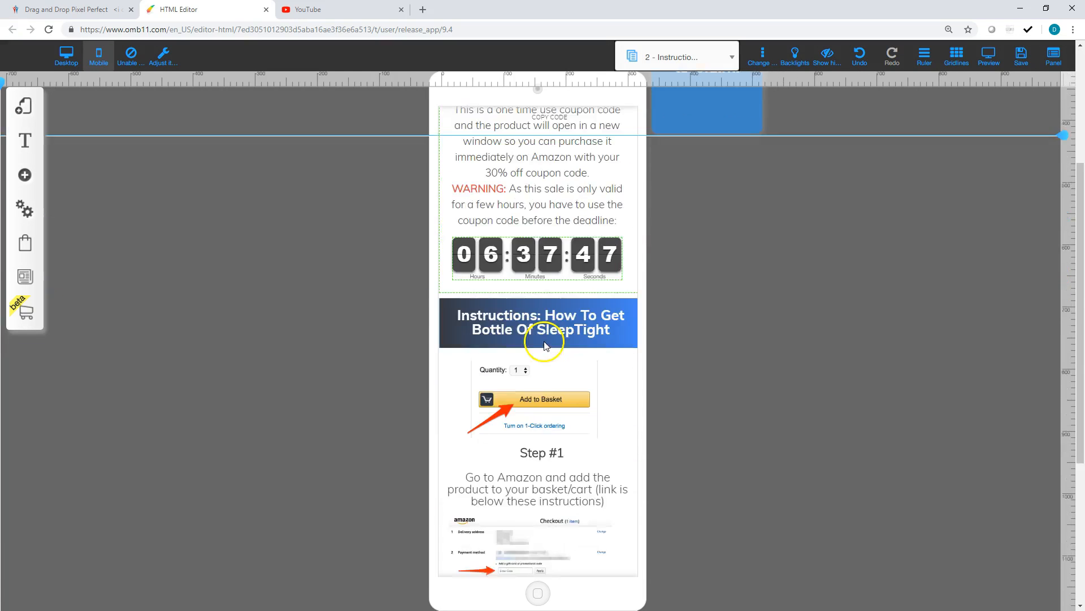